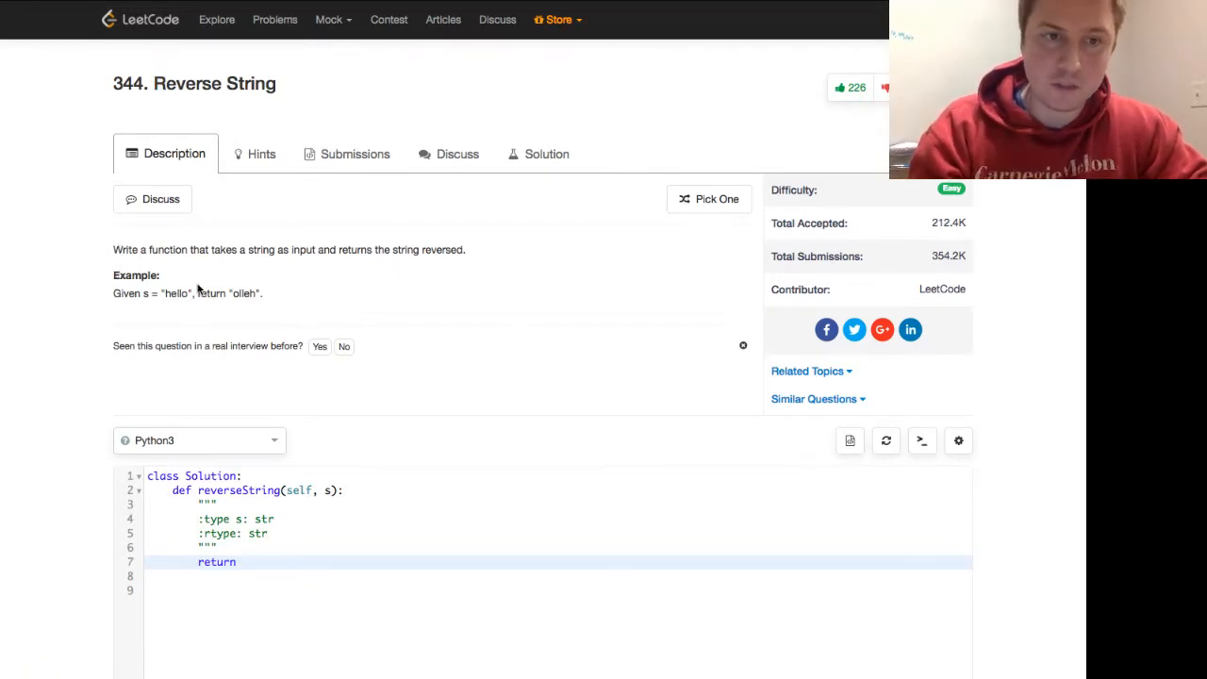
pyautogui.moveTo(884, 231)
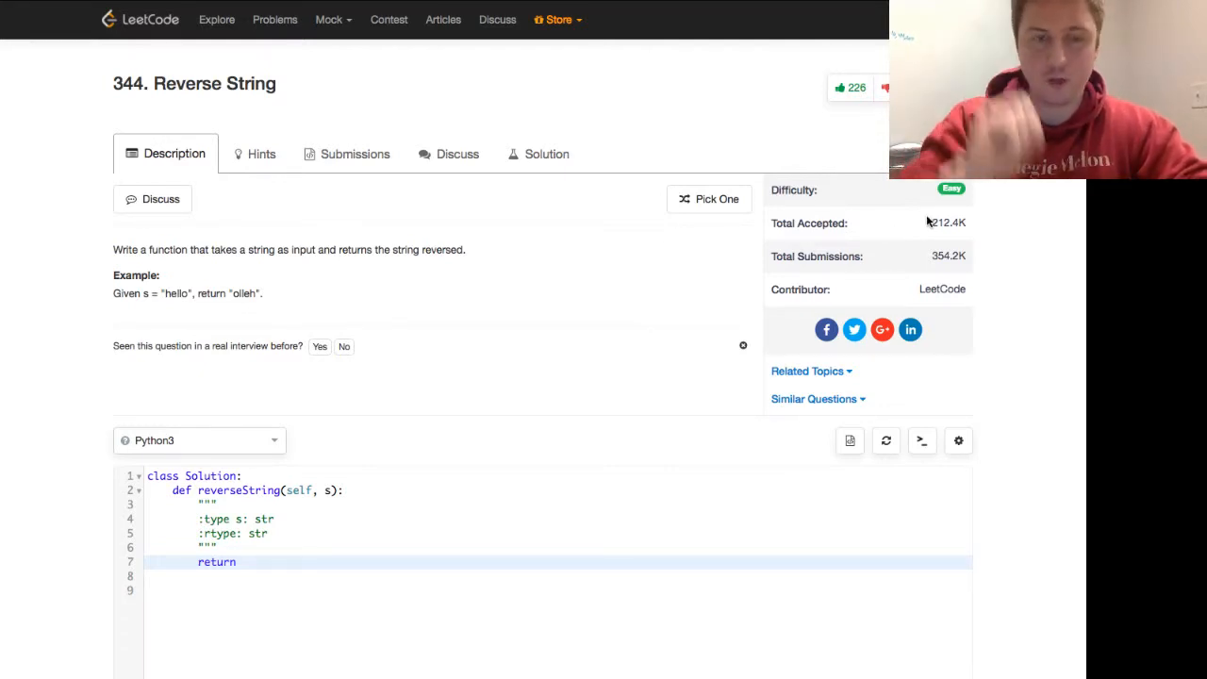
# - Submit the one-line return s[::-1] slice solution for Reverse String
pyautogui.scroll(-3)
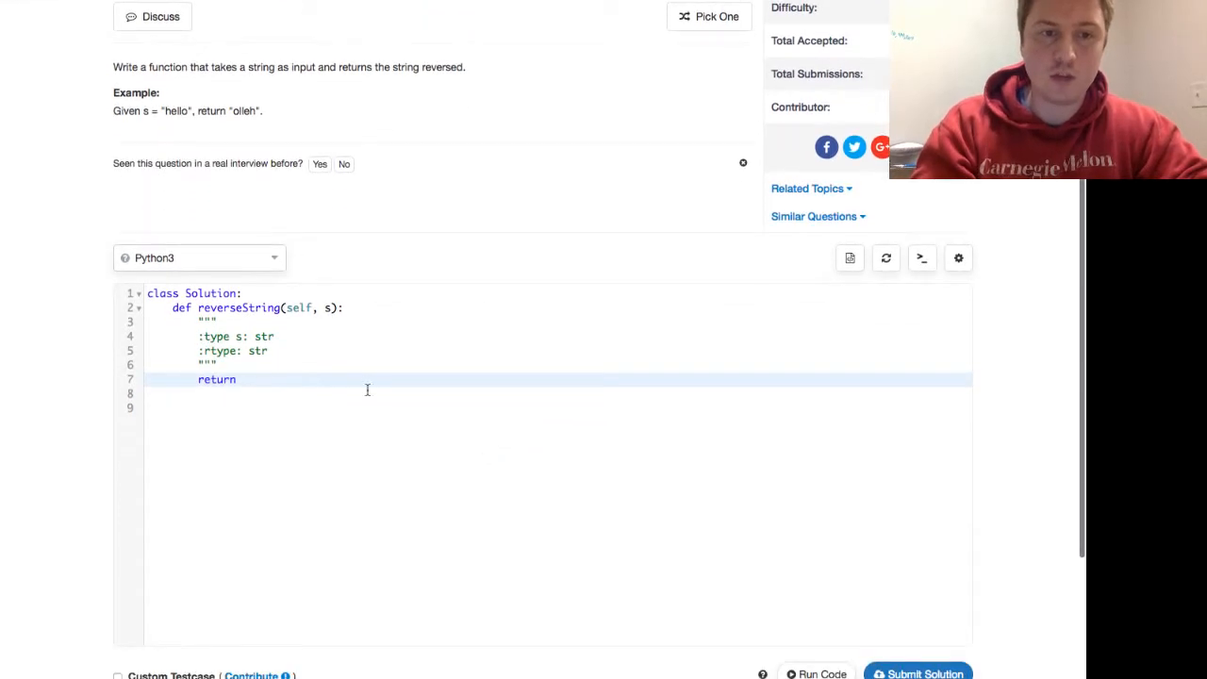
pyautogui.write('s[::-1')
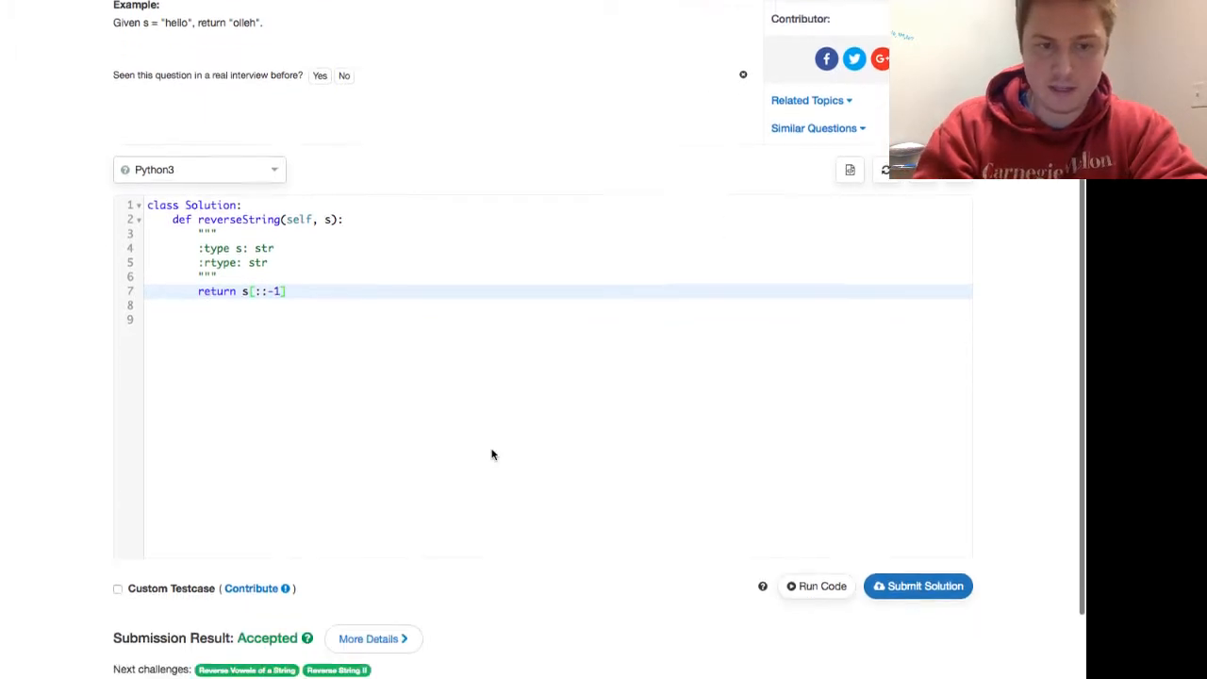
pyautogui.click(917, 585)
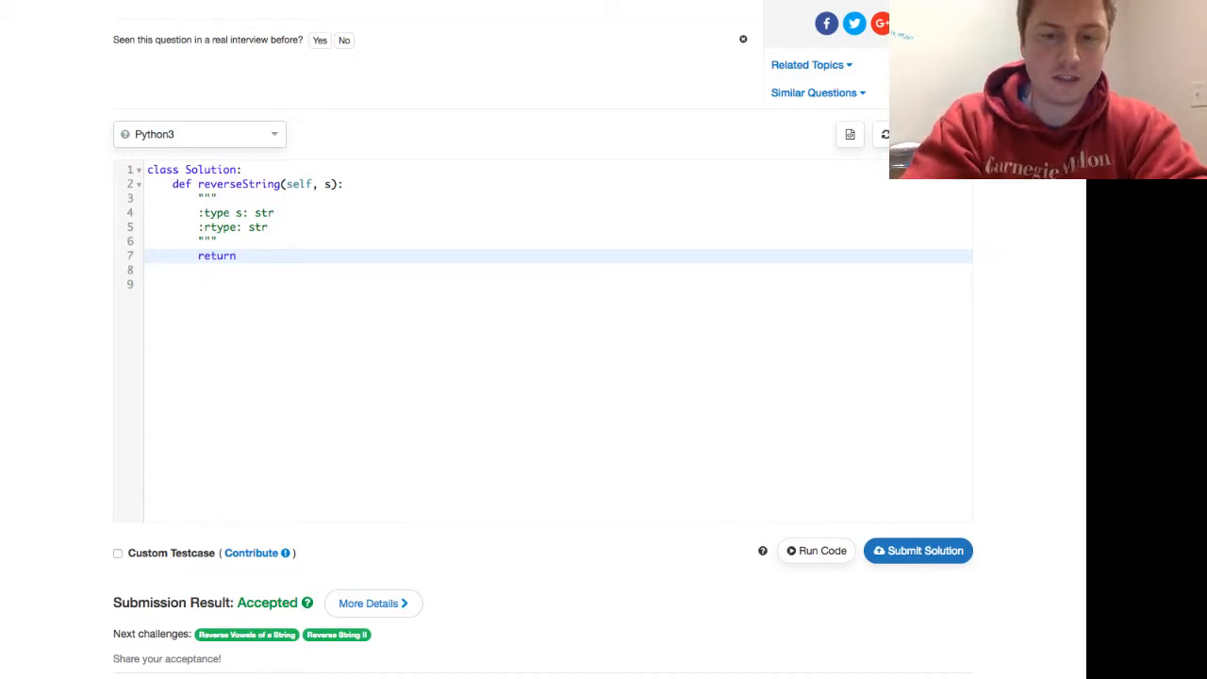
# - Return reversed(list(s)) and write a temporary comment listing the reversed characters, e.g. 'o', 'h'
pyautogui.write('list(s)')
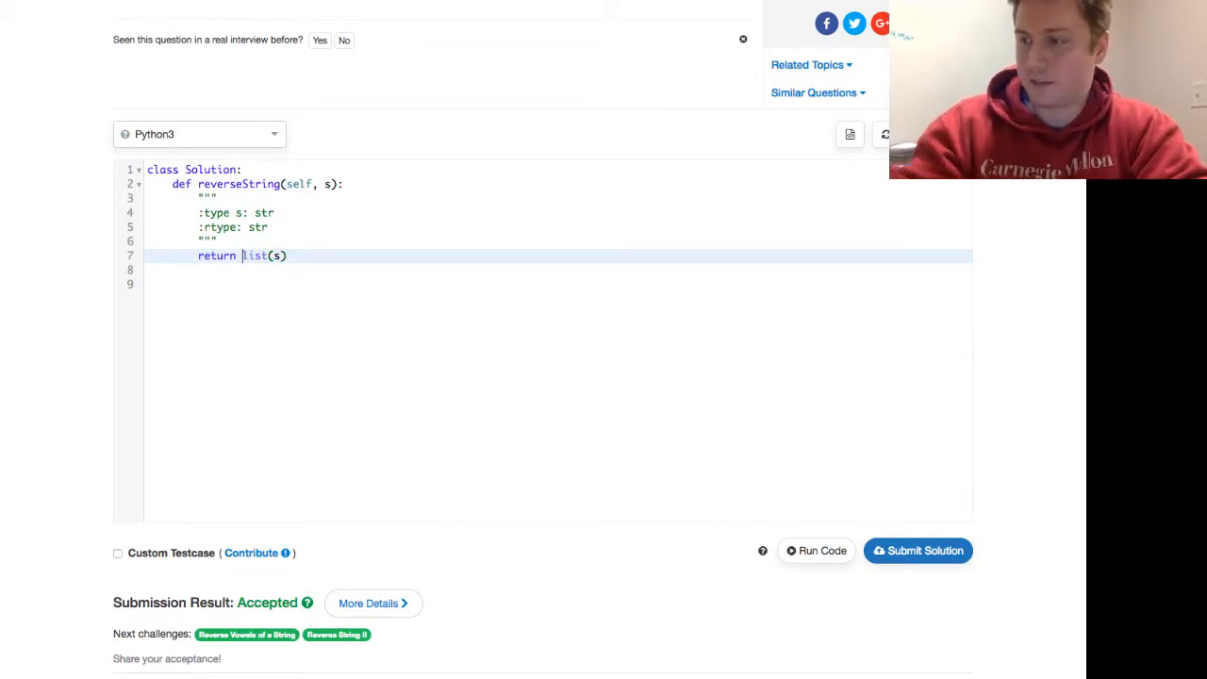
pyautogui.write('reversed(')
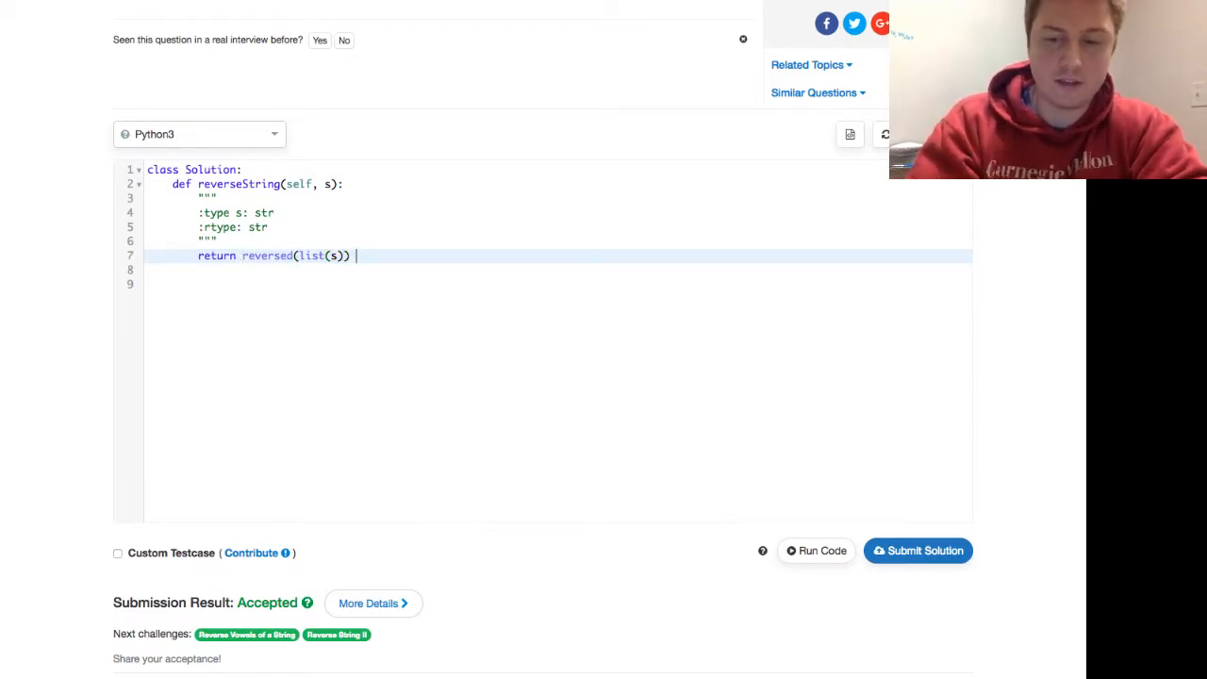
pyautogui.write('#')
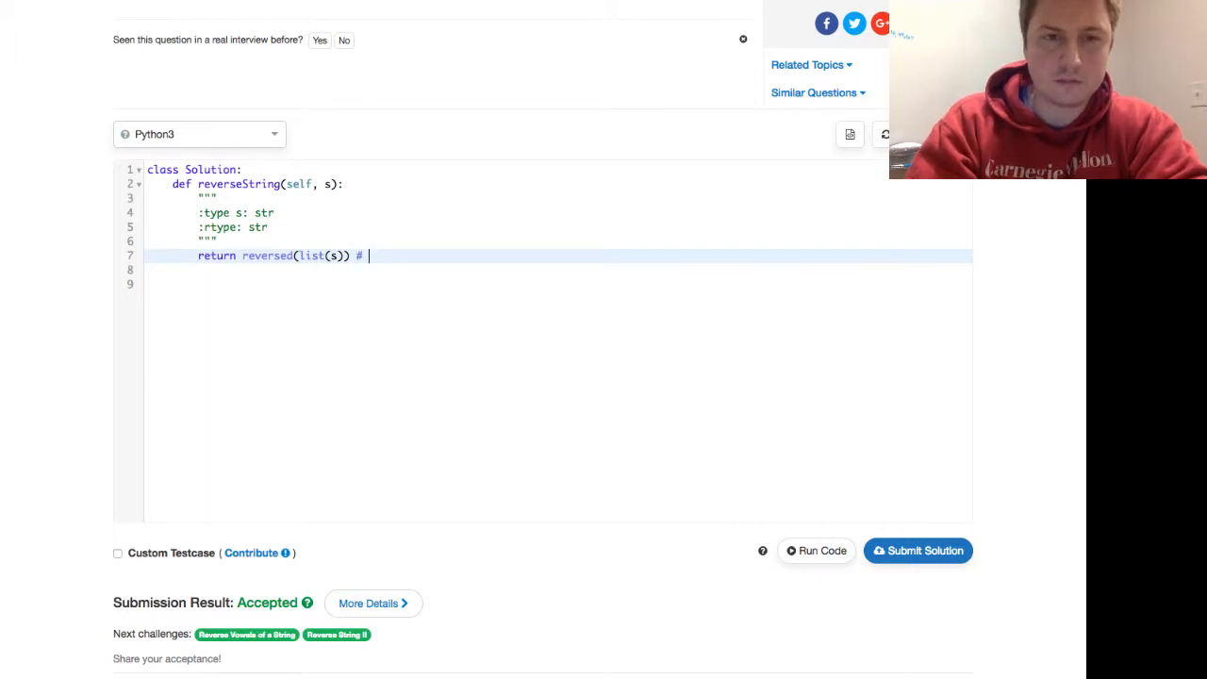
pyautogui.write("'")
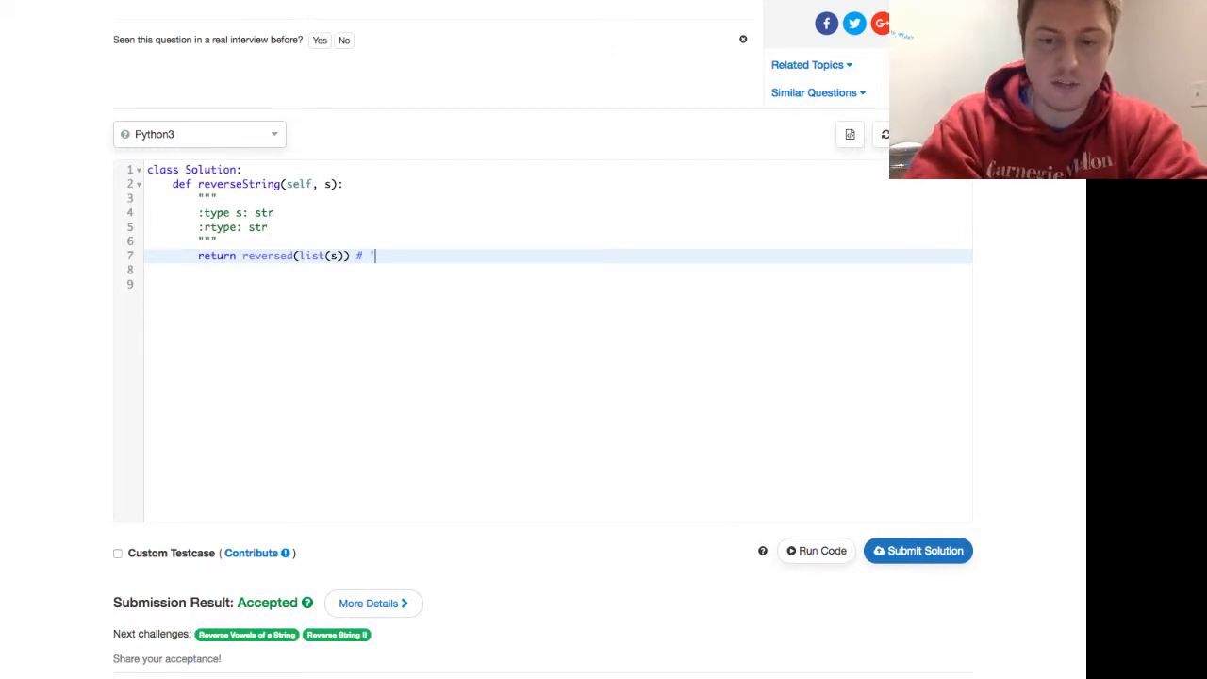
pyautogui.write('[o')
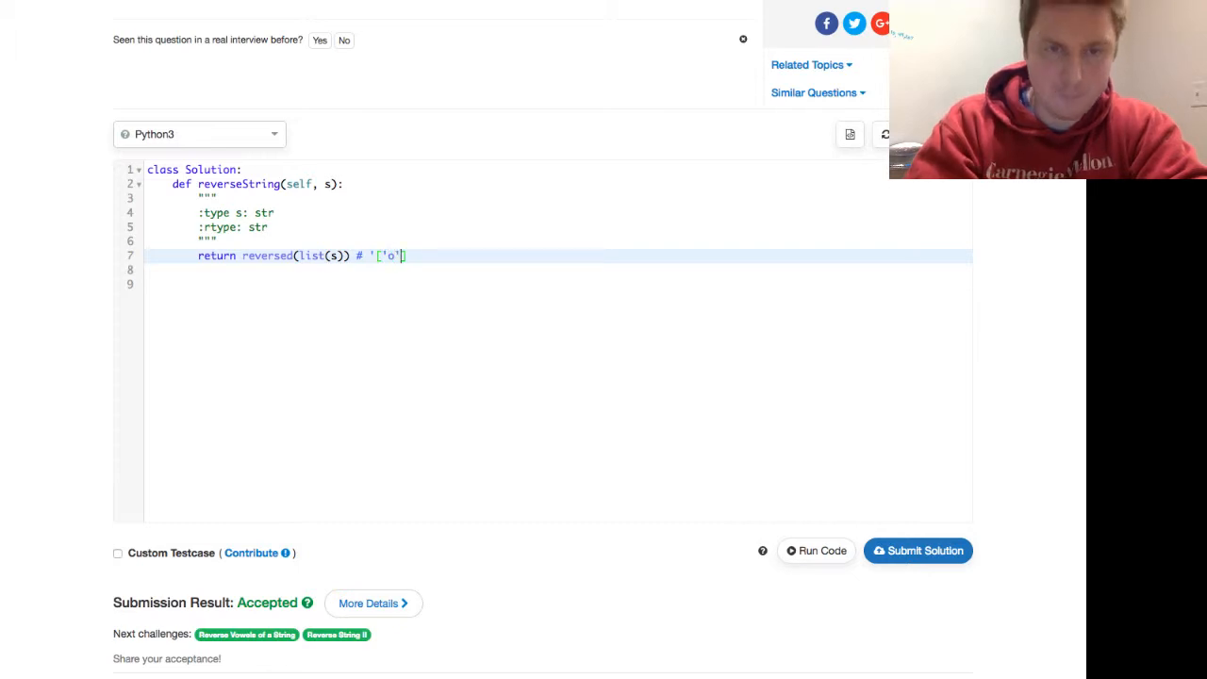
pyautogui.write(", 'l', 'l', 'e'")
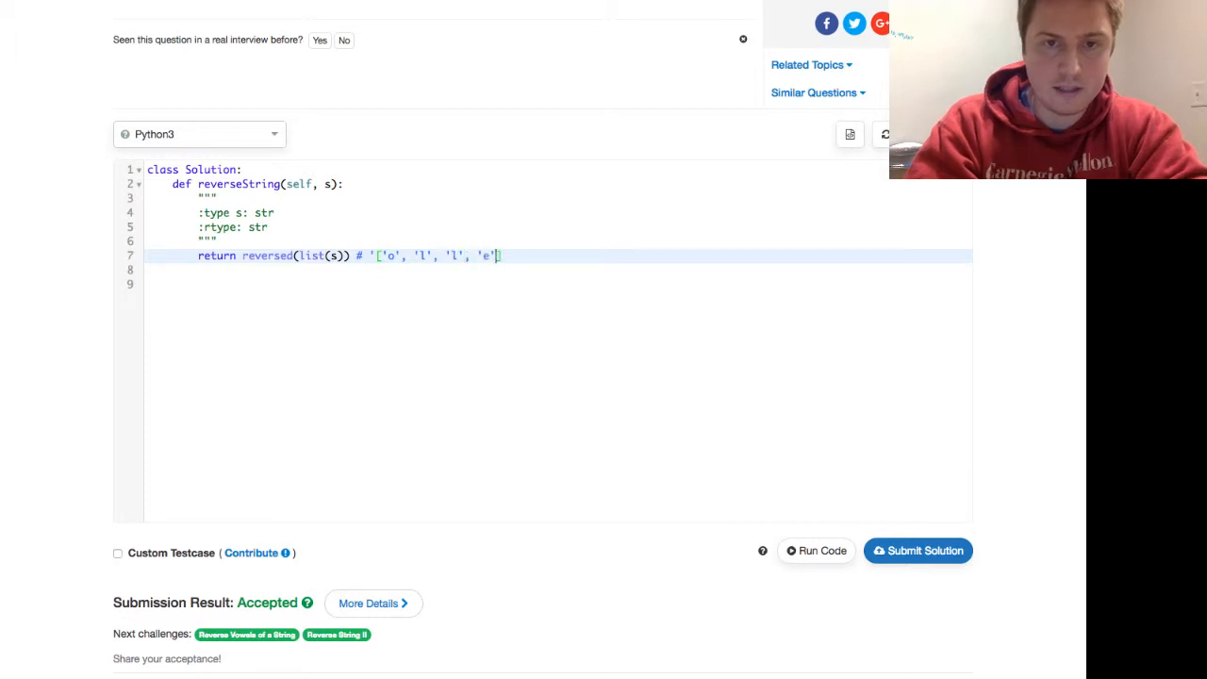
pyautogui.write(", 'h'")
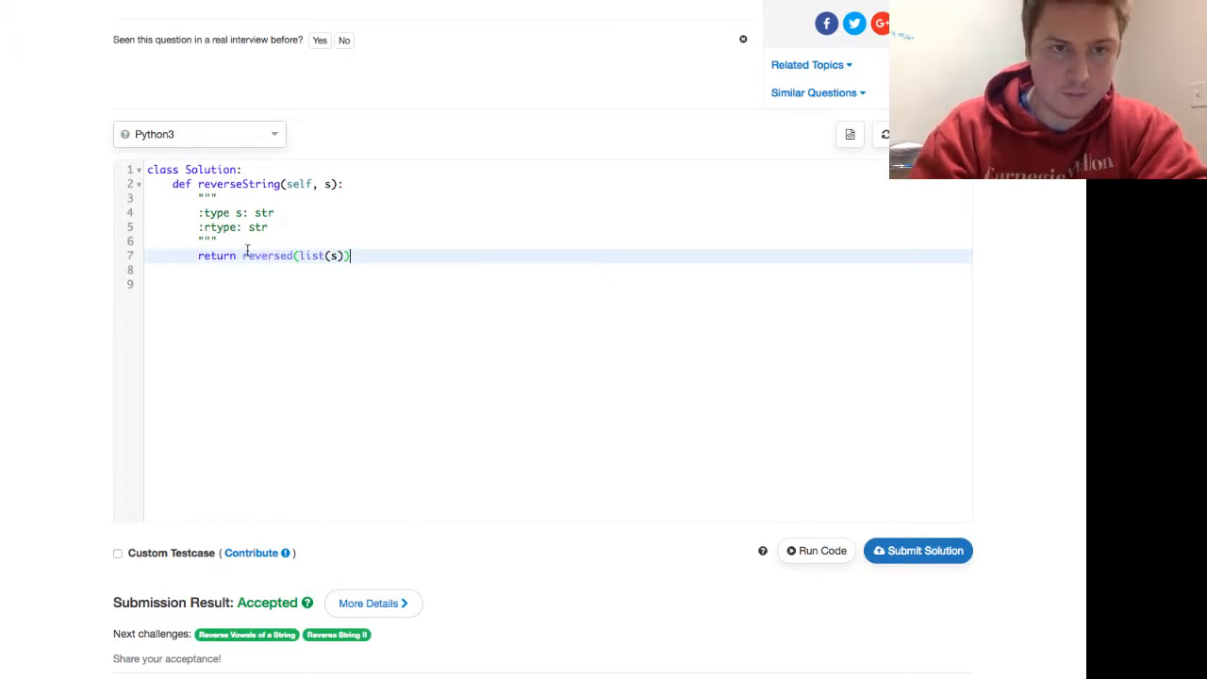
# - Wrap the reversed characters in ''.join(...) and submit that solution
pyautogui.write("''.join(")
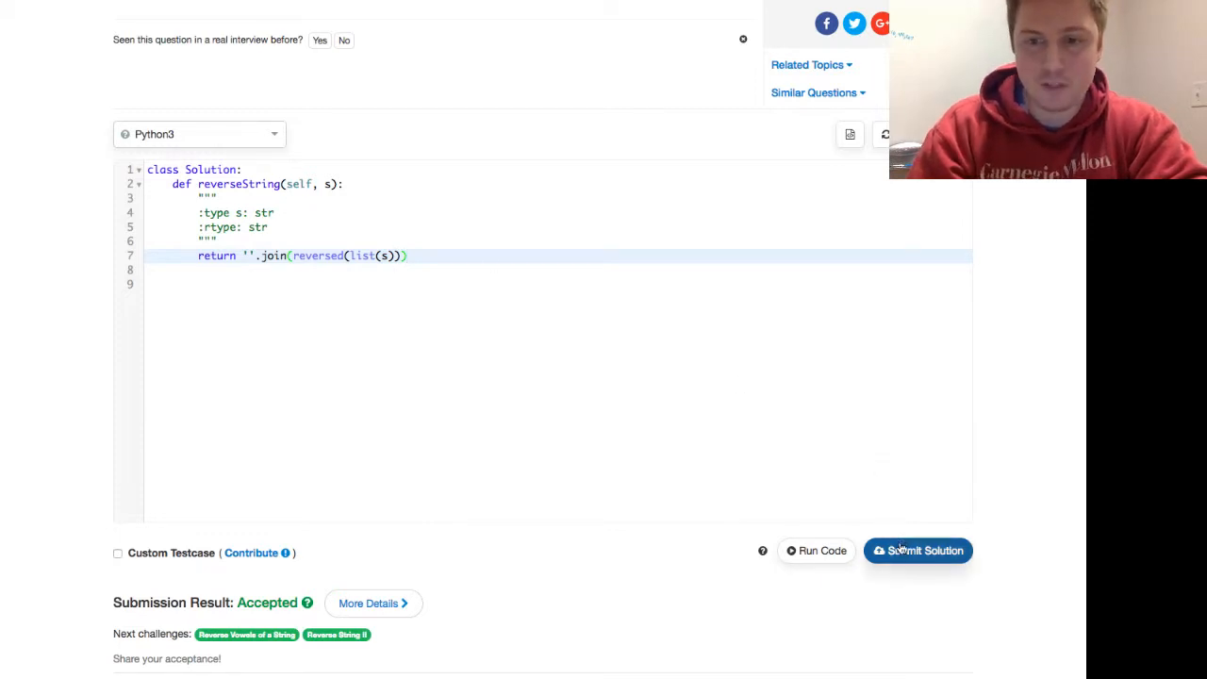
pyautogui.click(918, 551)
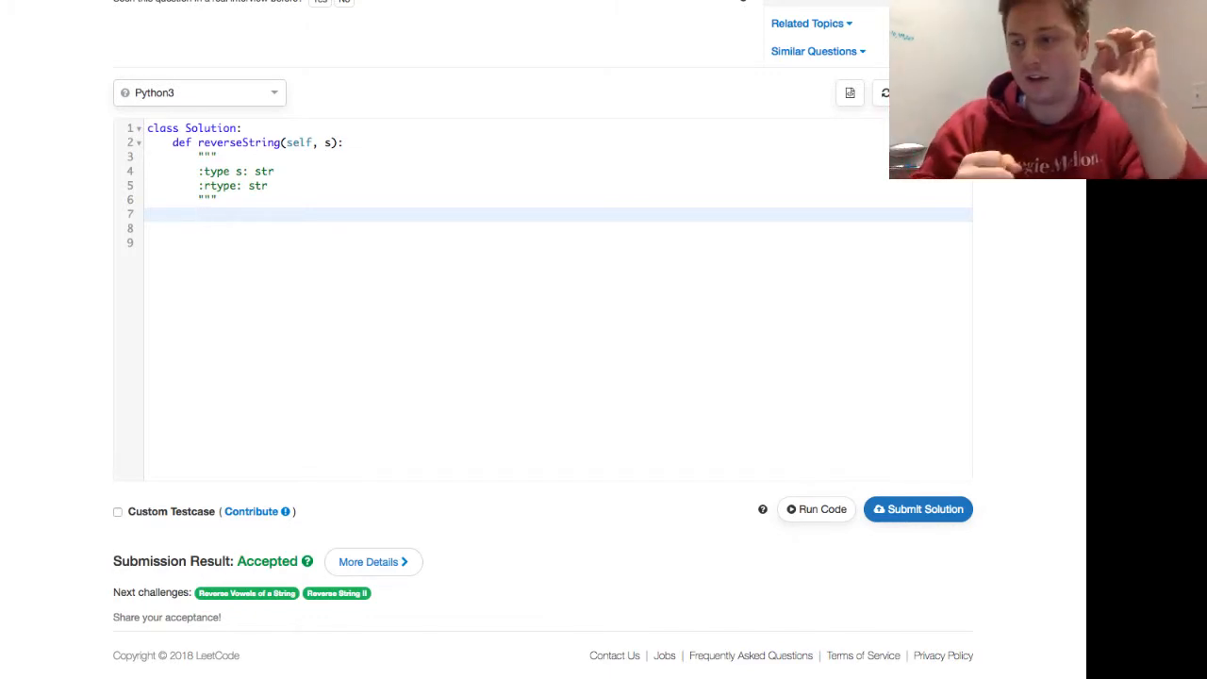
# - Initialize return_string = '' and loop for i in range(len(s) - 1, -1, -1)
pyautogui.write('retu')
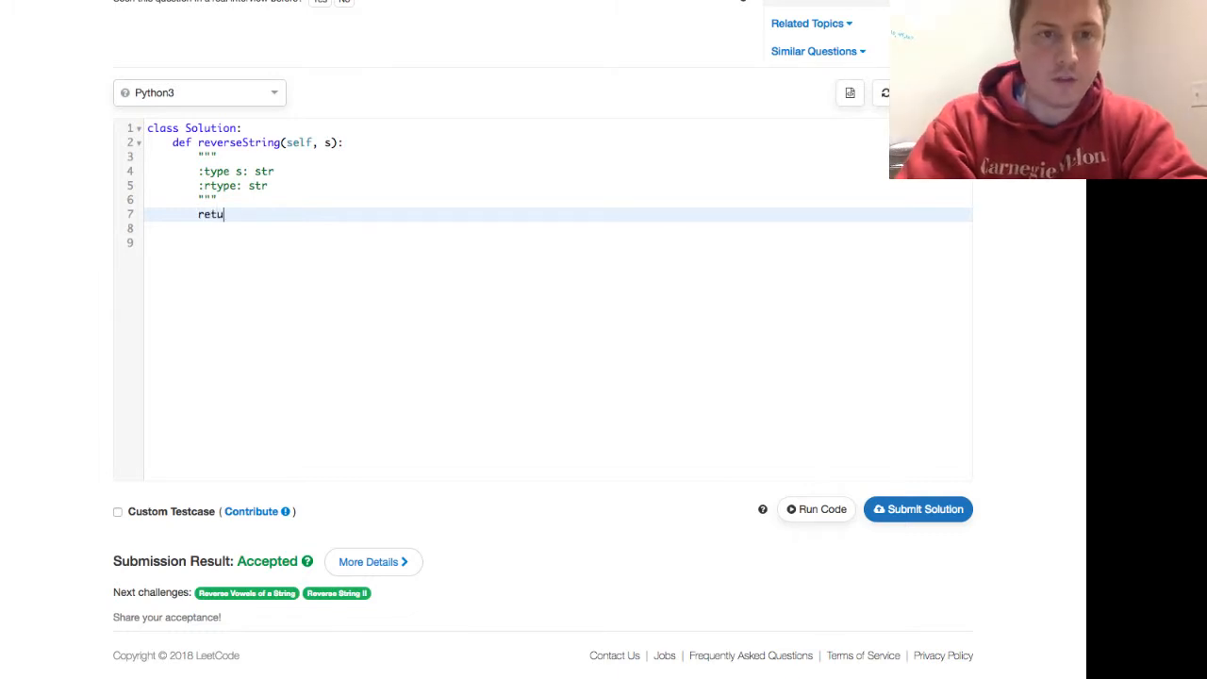
pyautogui.write('rn_string =')
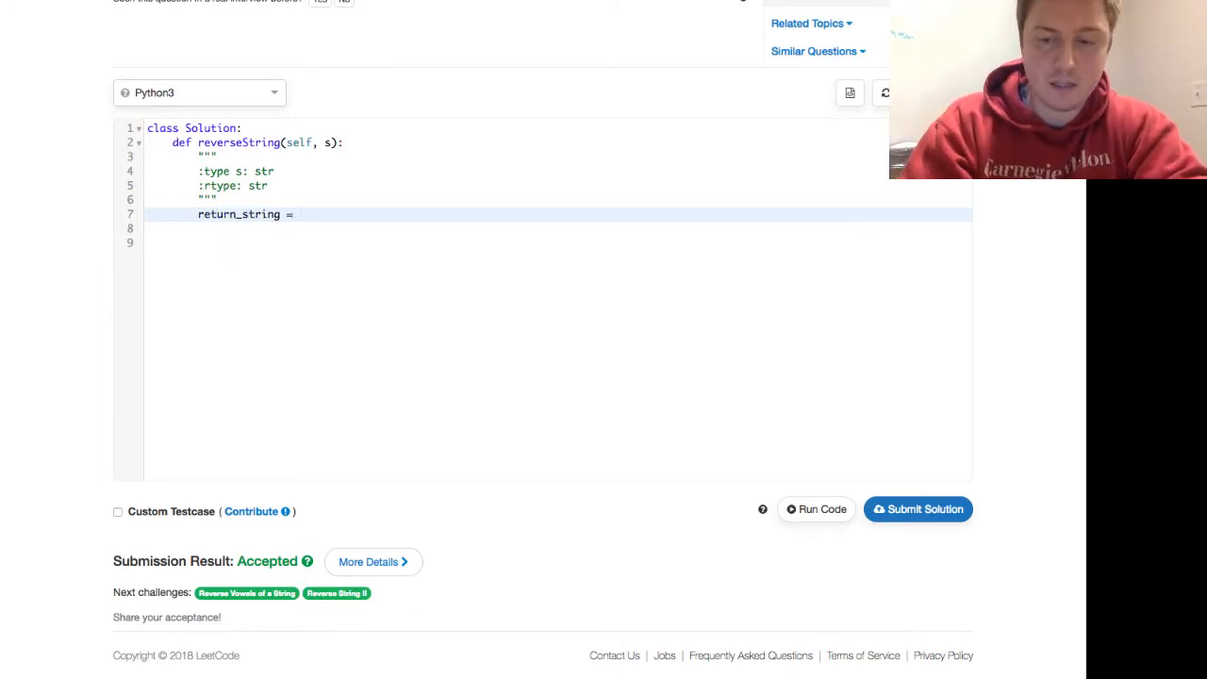
pyautogui.write("''")
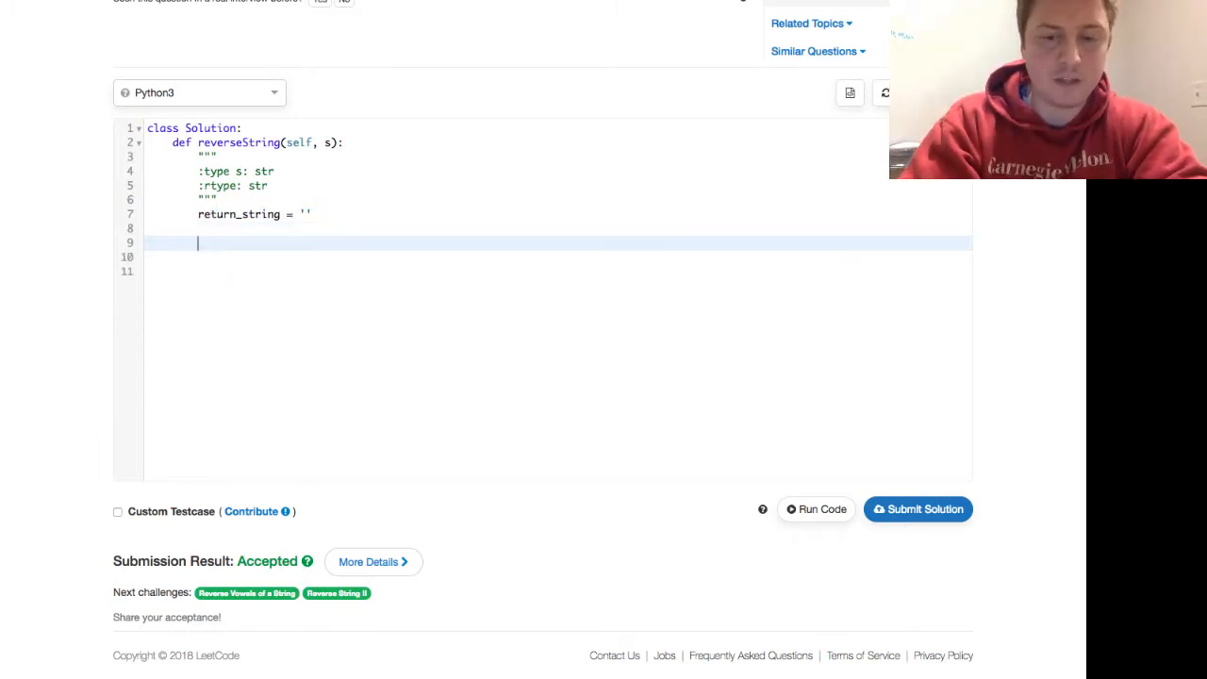
pyautogui.write('for i in ran')
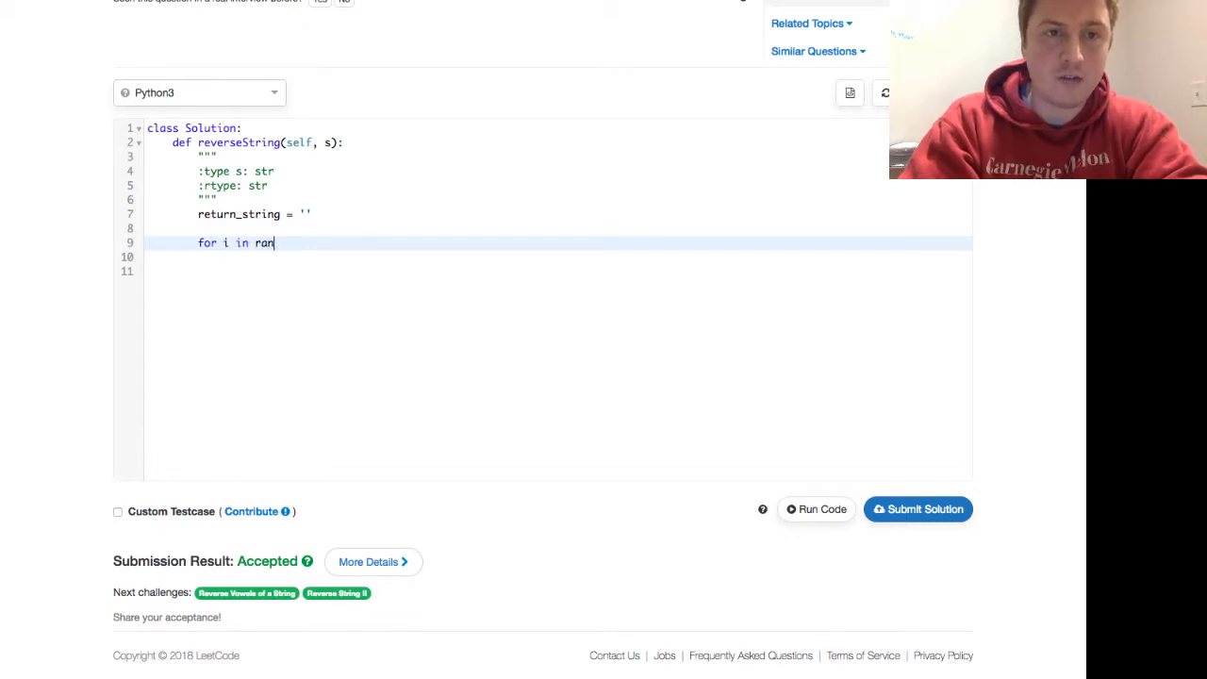
pyautogui.write('ge(len()')
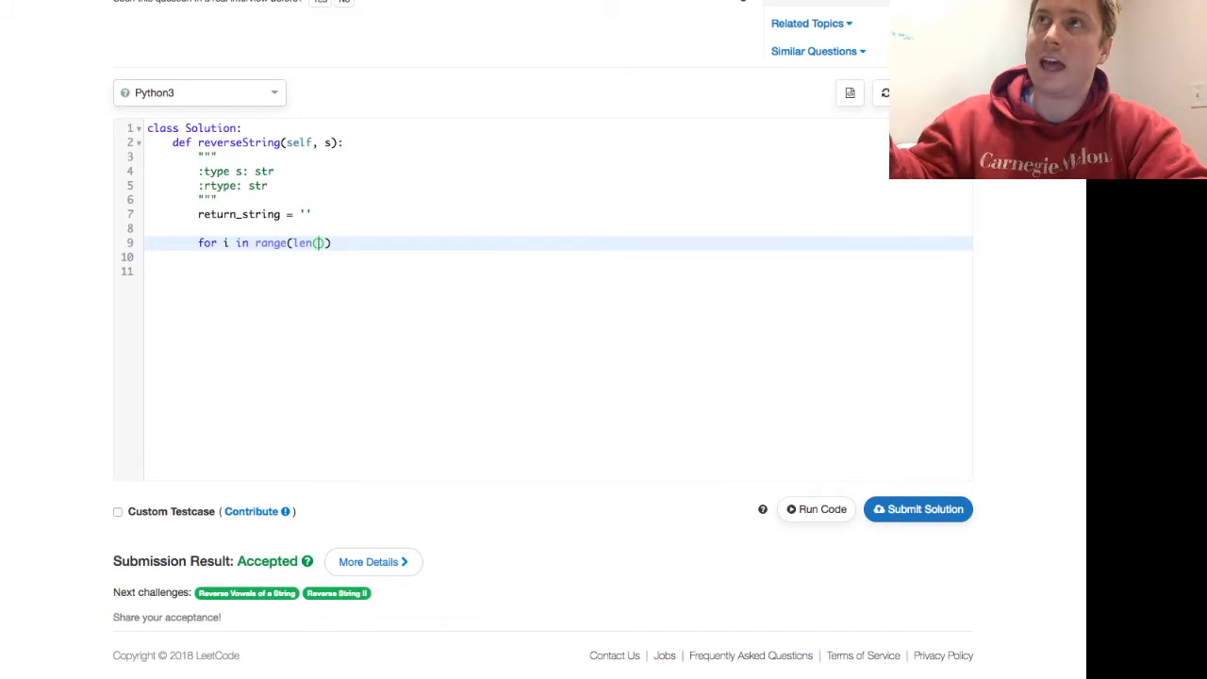
pyautogui.write('s')
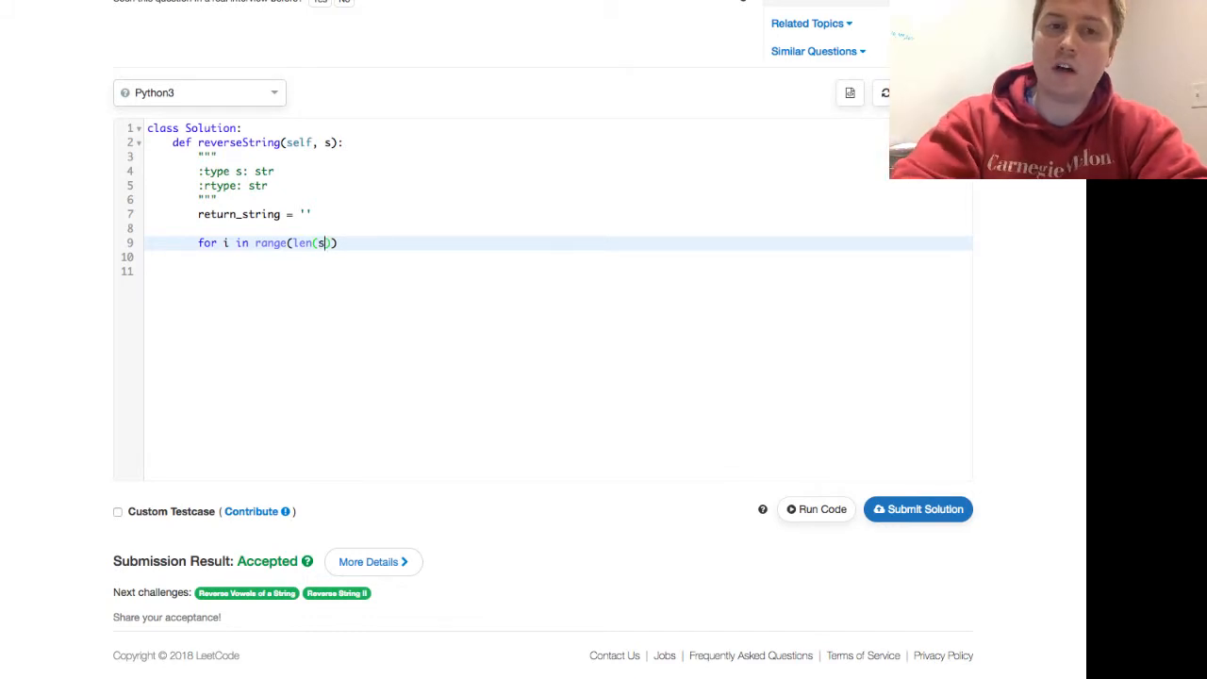
pyautogui.write('- 1,')
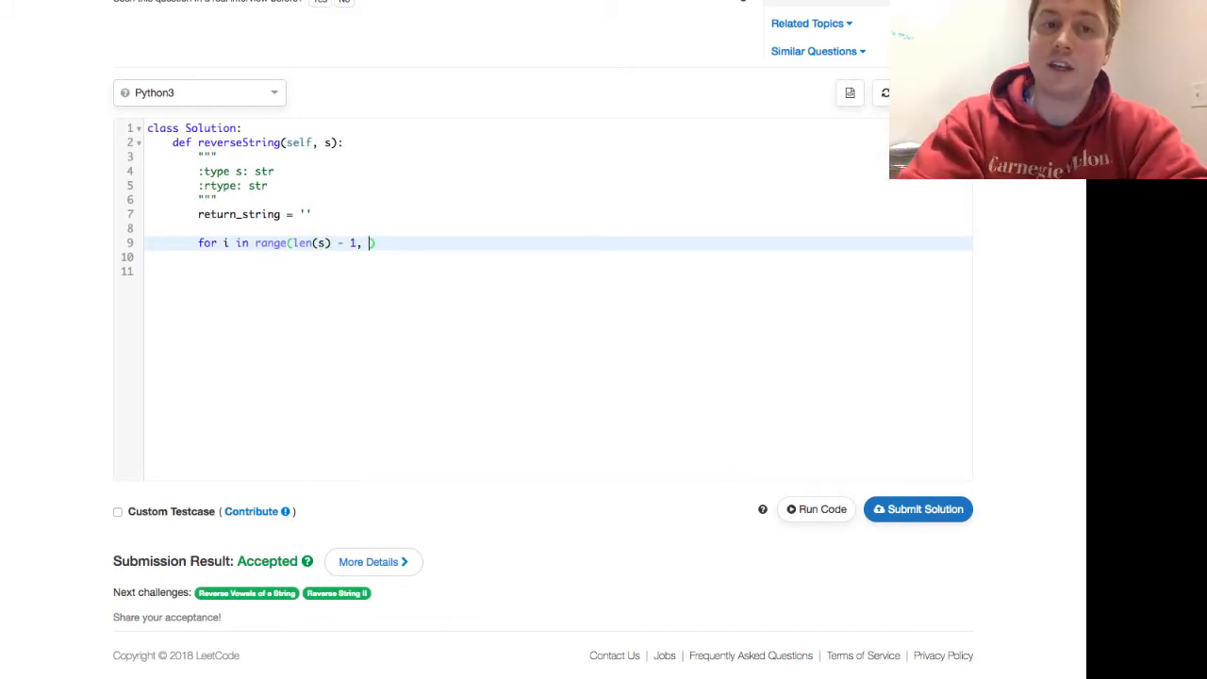
pyautogui.write('-1,')
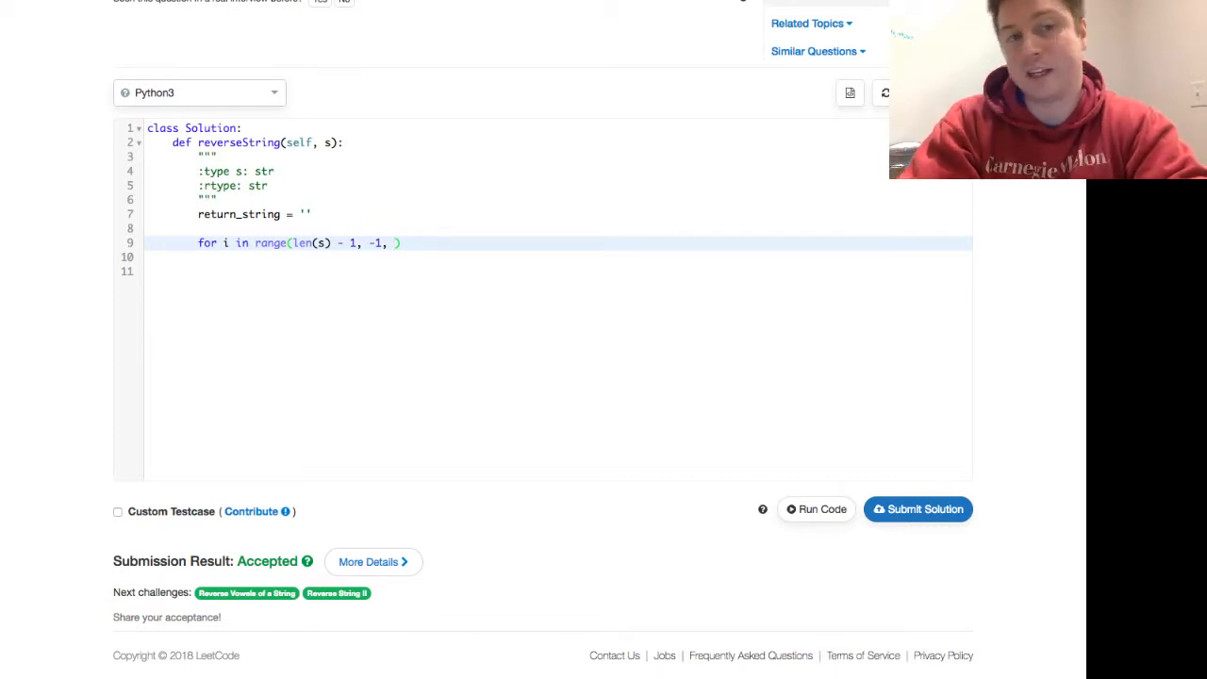
pyautogui.write('-1')
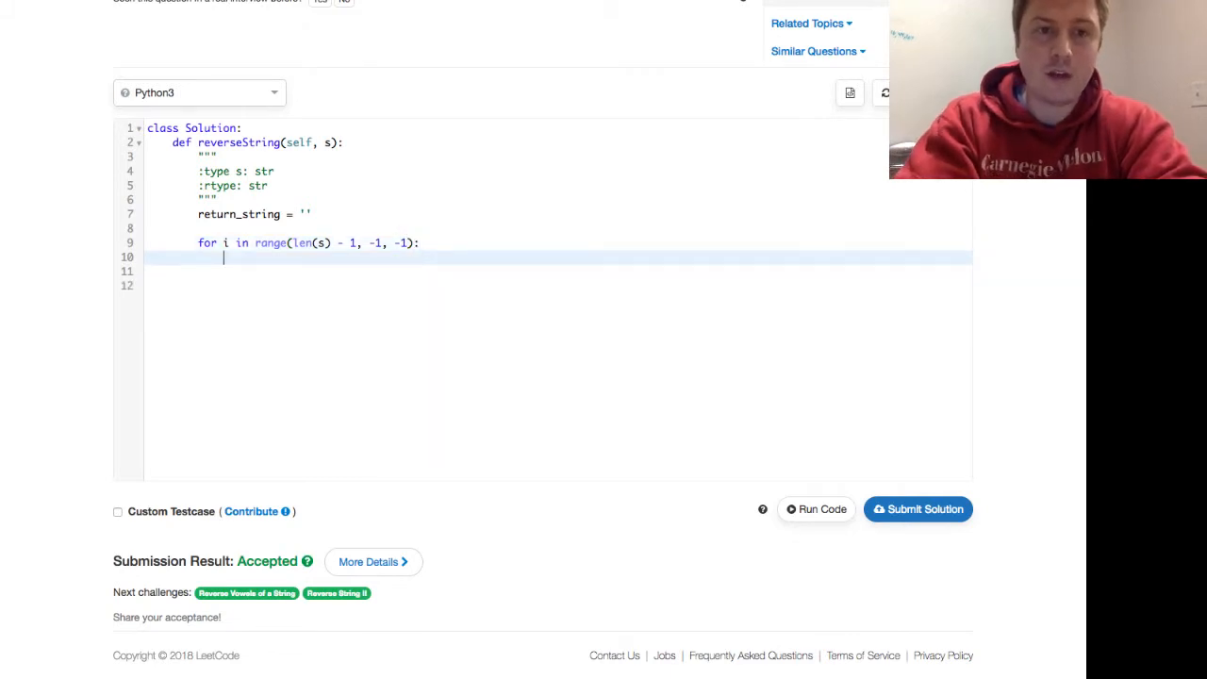
# - Append s[i] to return_string inside the loop and begin the return statement
pyautogui.write('return_st')
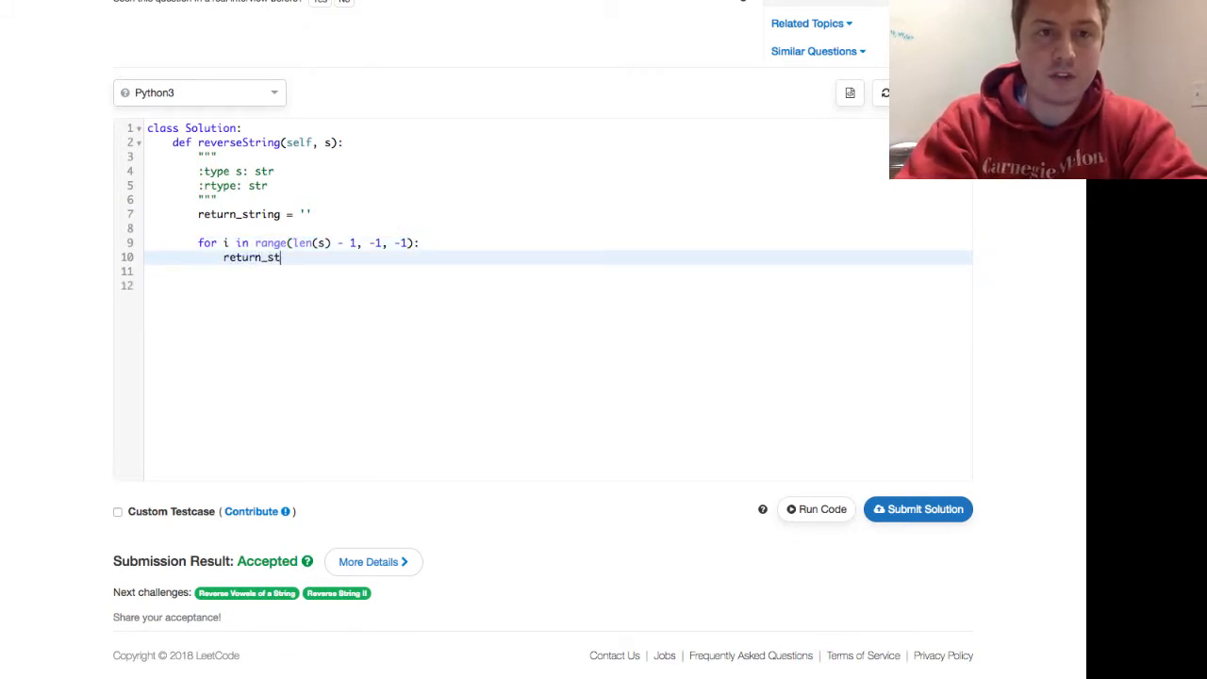
pyautogui.write('ring +=')
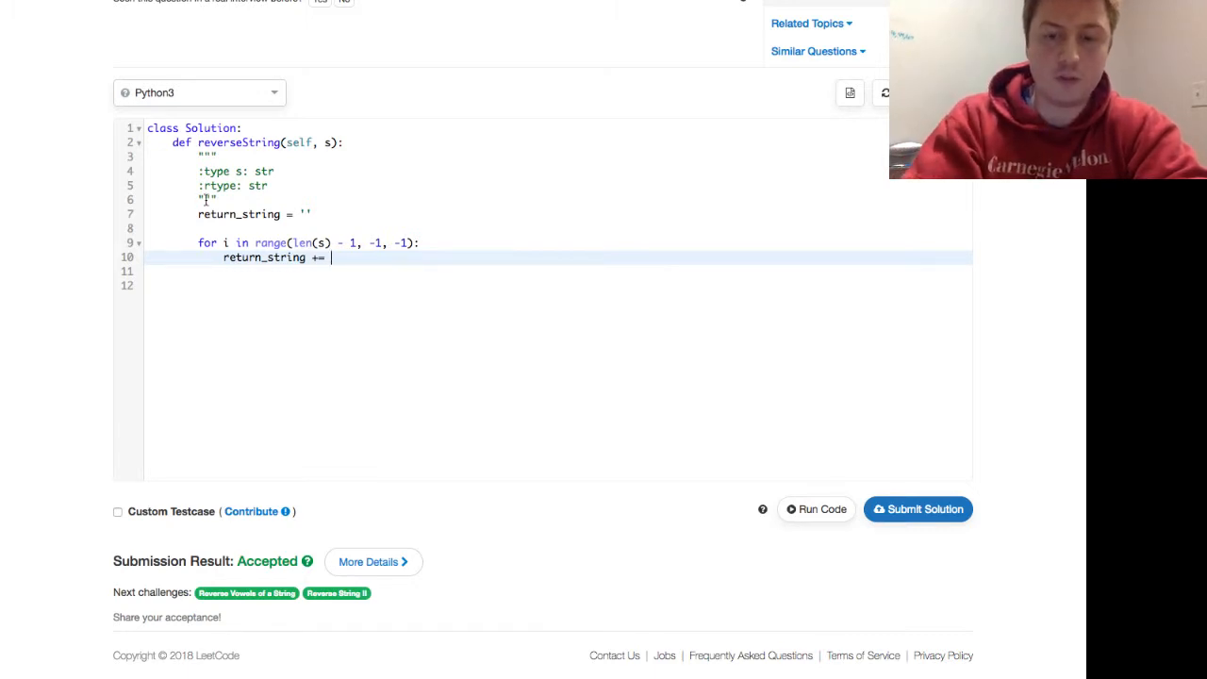
pyautogui.write('s[i]')
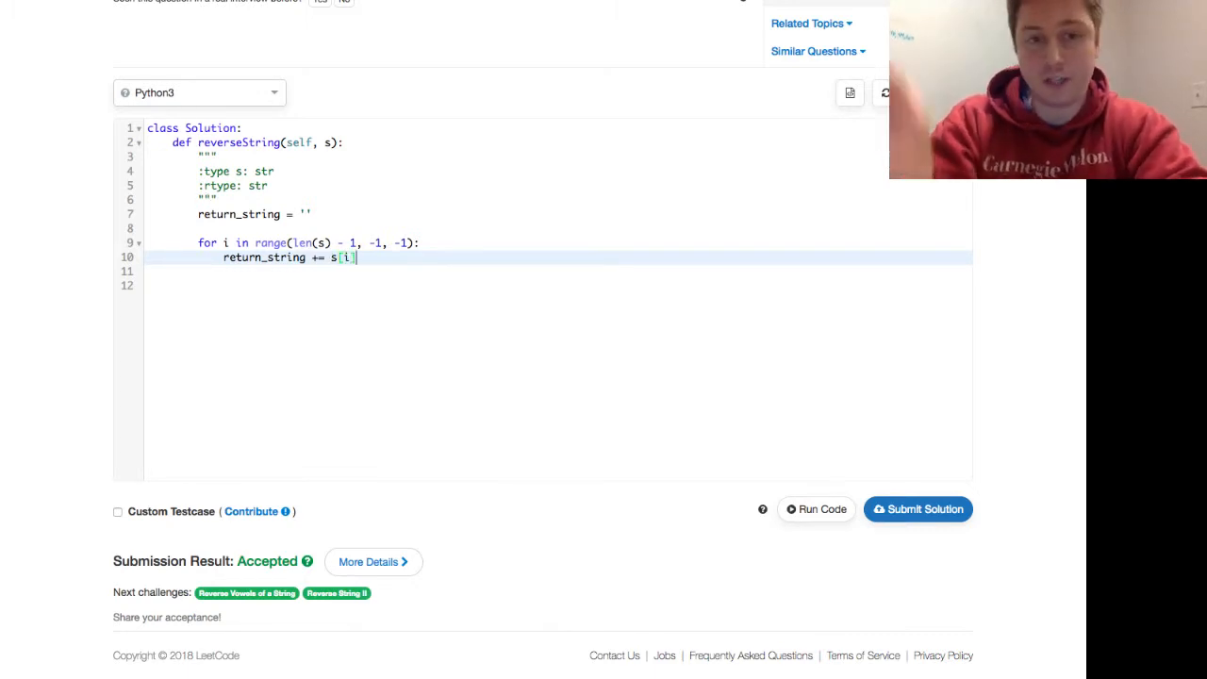
pyautogui.write('retur')
pyautogui.click(558, 214)
pyautogui.write('start, end = 0,')
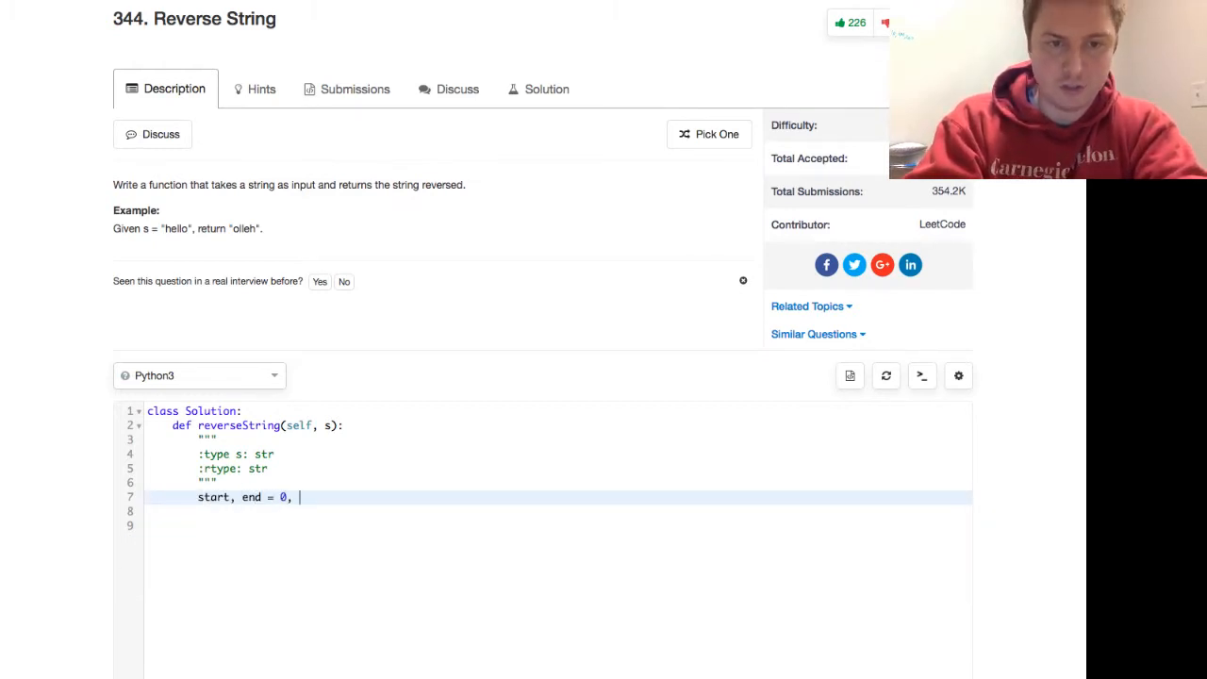
# - Set the end pointer to len(s) - 1 and convert s to list(s)
pyautogui.write('len(s) - 1')
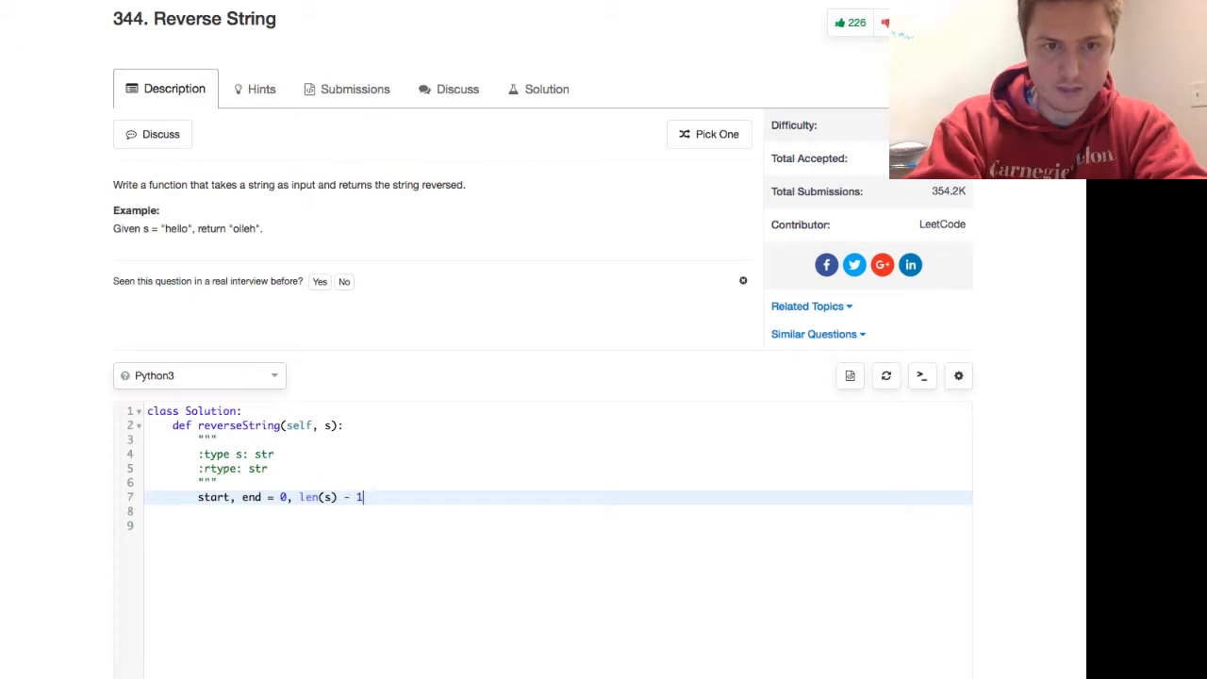
pyautogui.press('Enter')
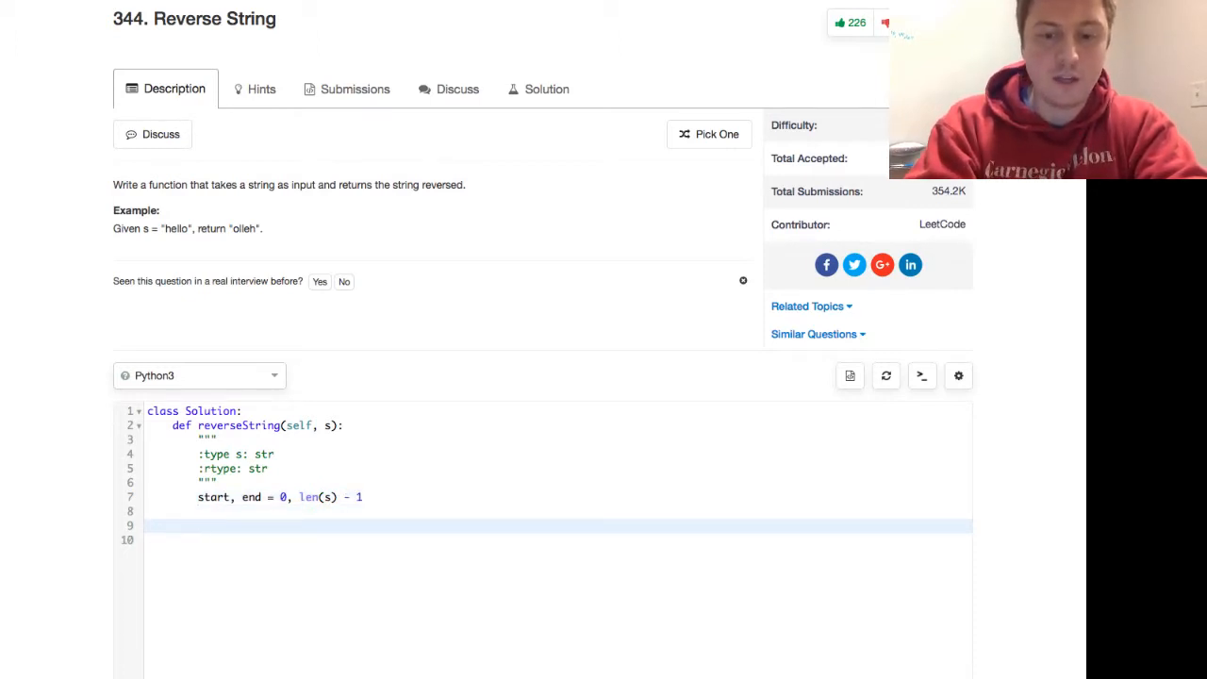
pyautogui.write('s = ;is')
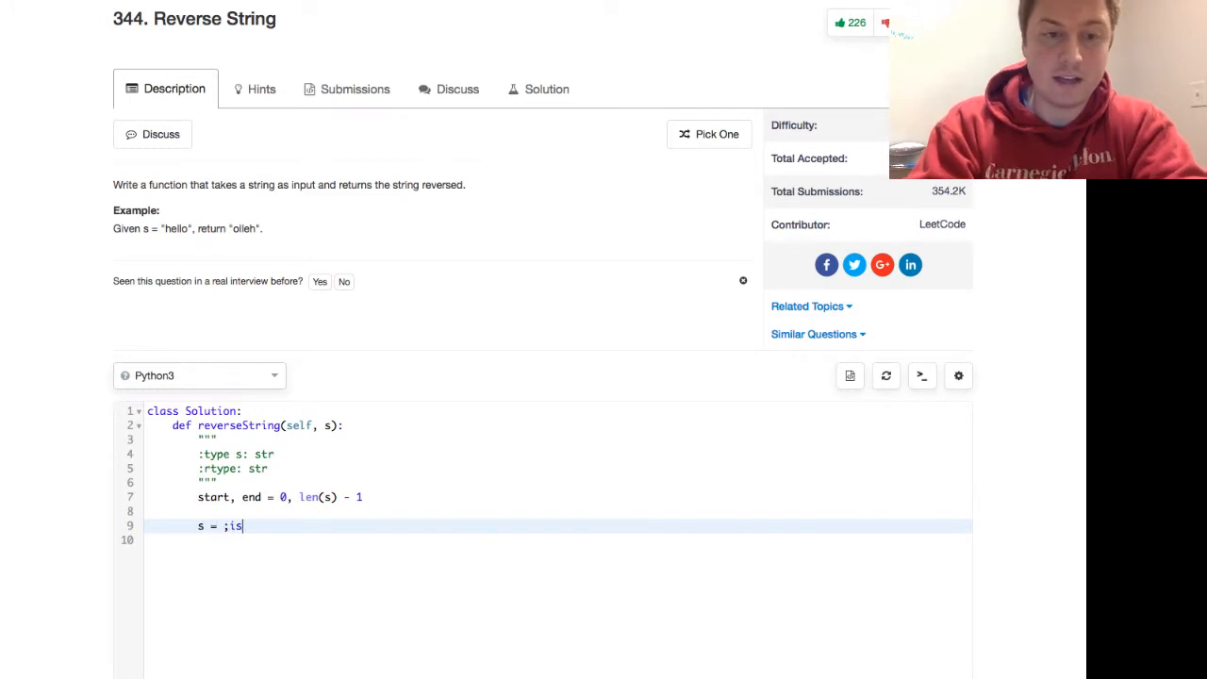
pyautogui.write('list')
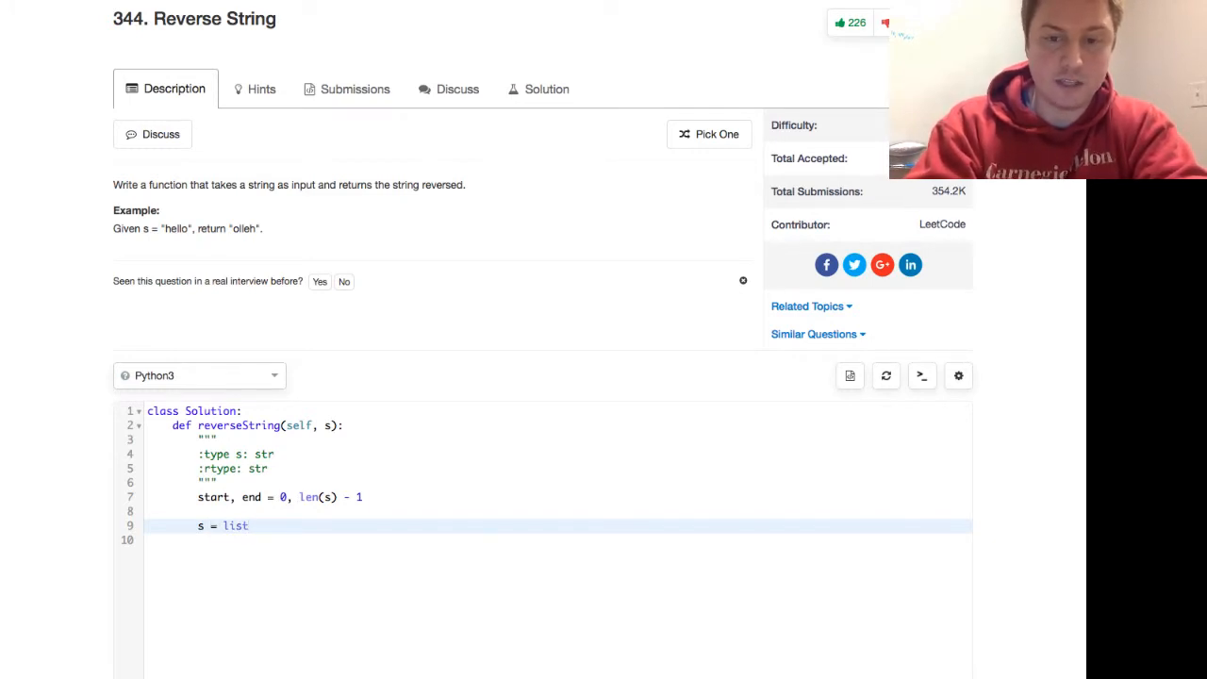
pyautogui.write('(s)')
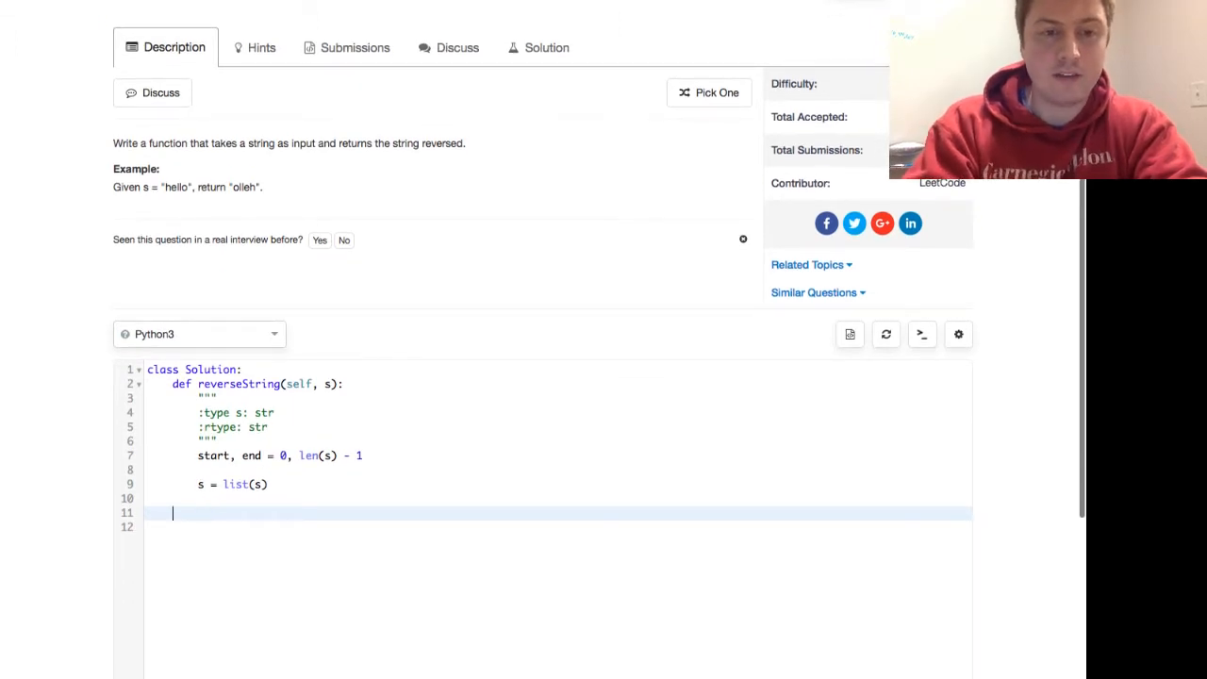
# - Write while start < end, swapping s[start] and s[end] through a temp variable
pyautogui.write('whi')
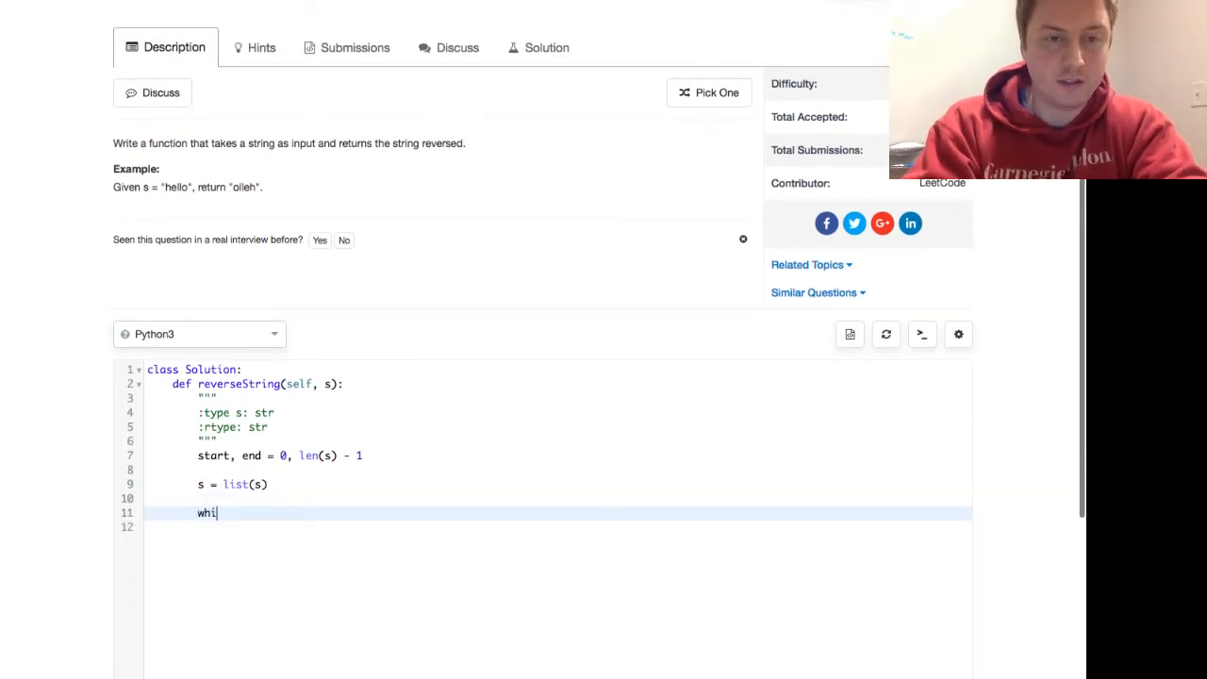
pyautogui.write('le start < end')
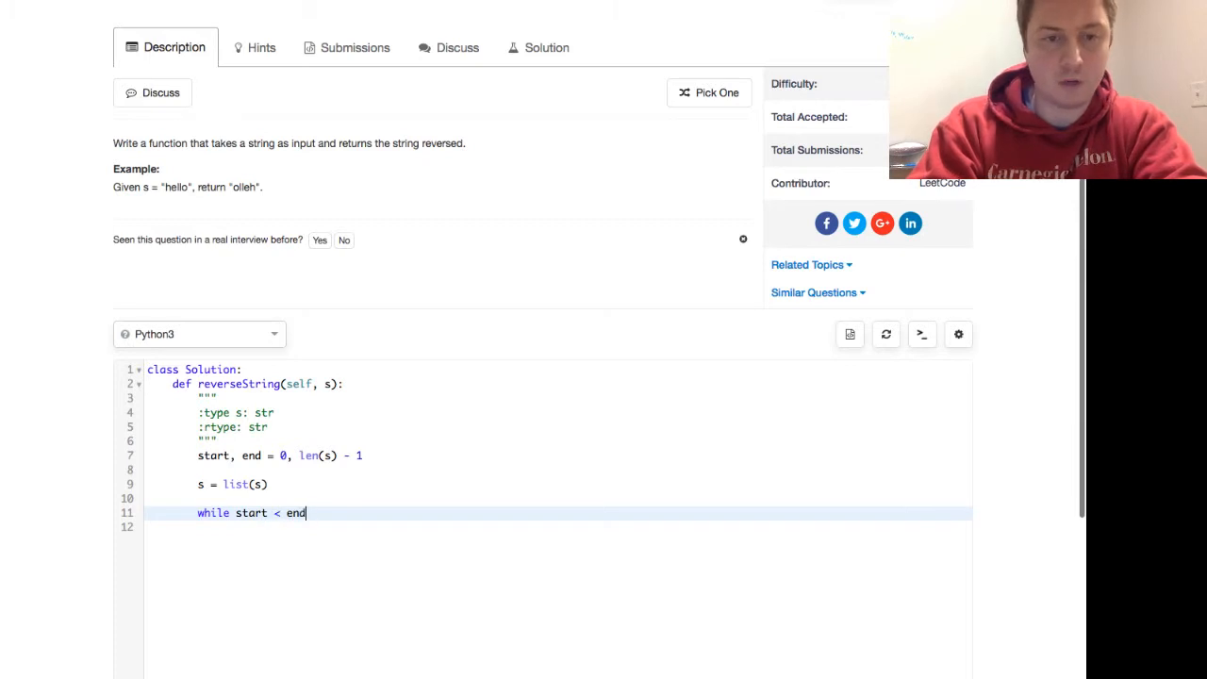
pyautogui.write(':')
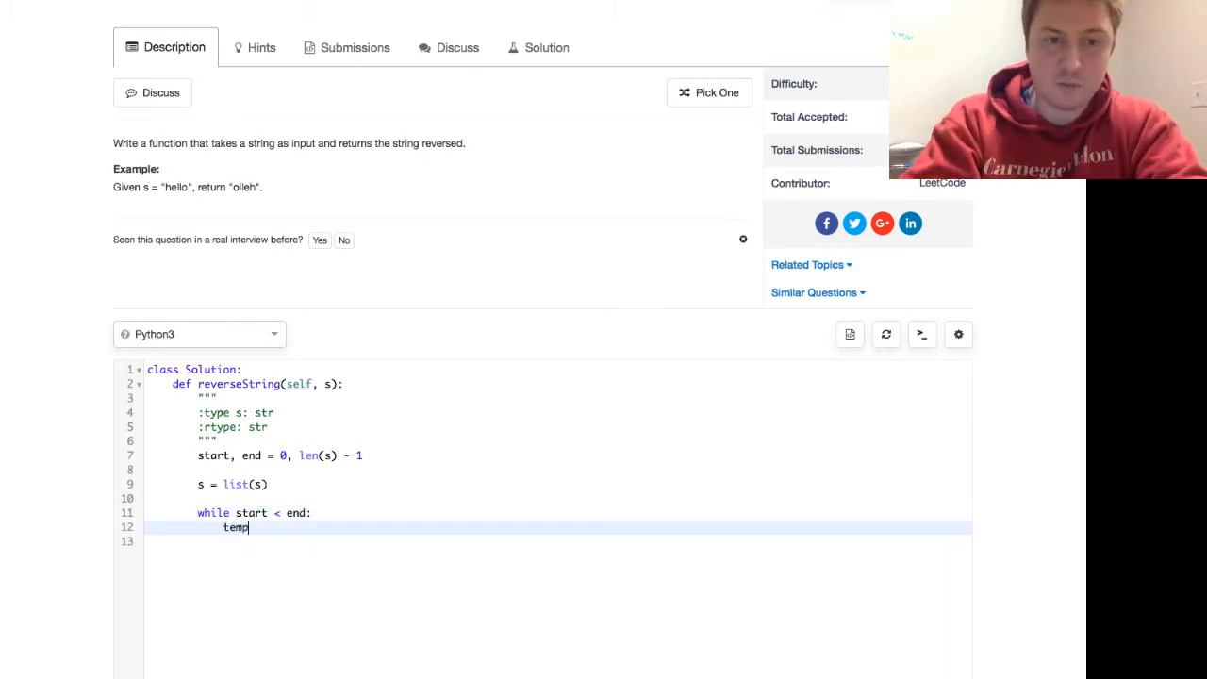
pyautogui.write('= s[start]')
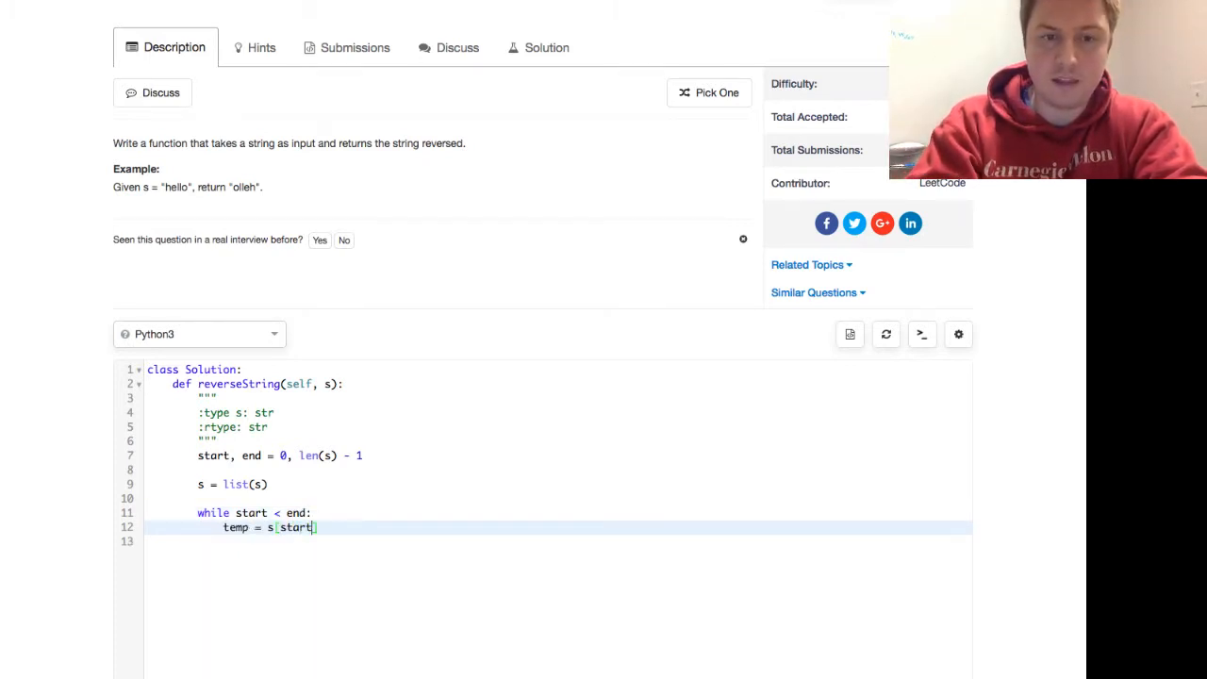
pyautogui.press('enter')
pyautogui.write('s[s')
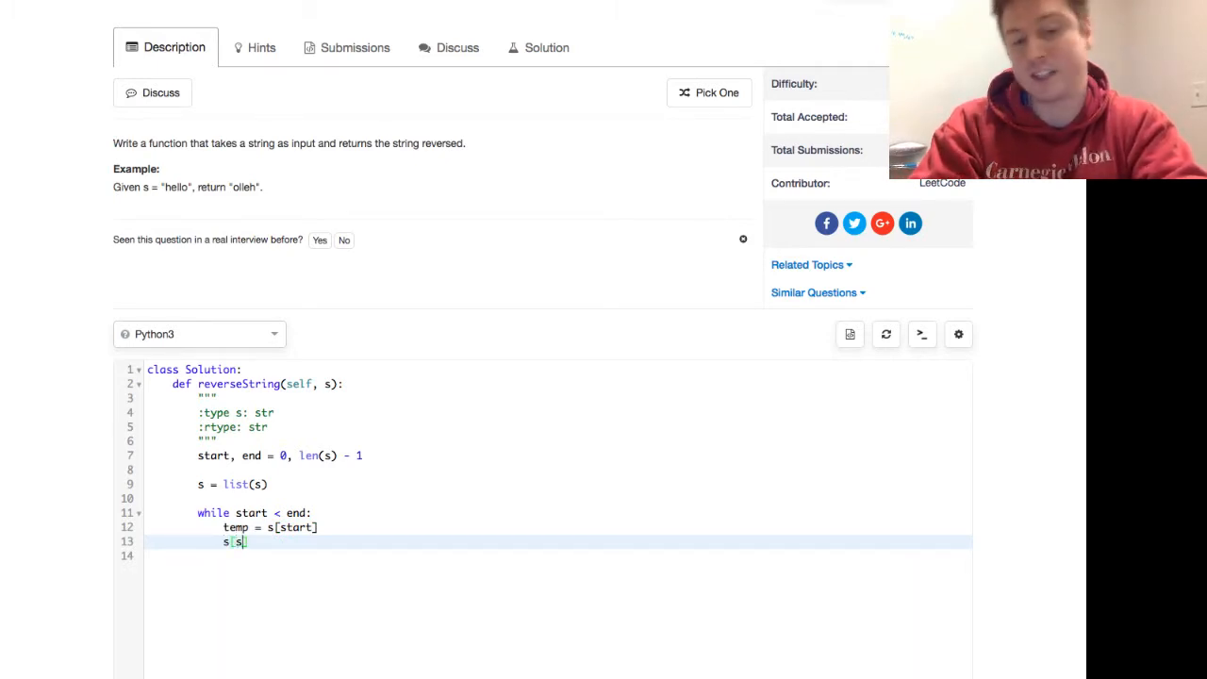
pyautogui.write('[start] =')
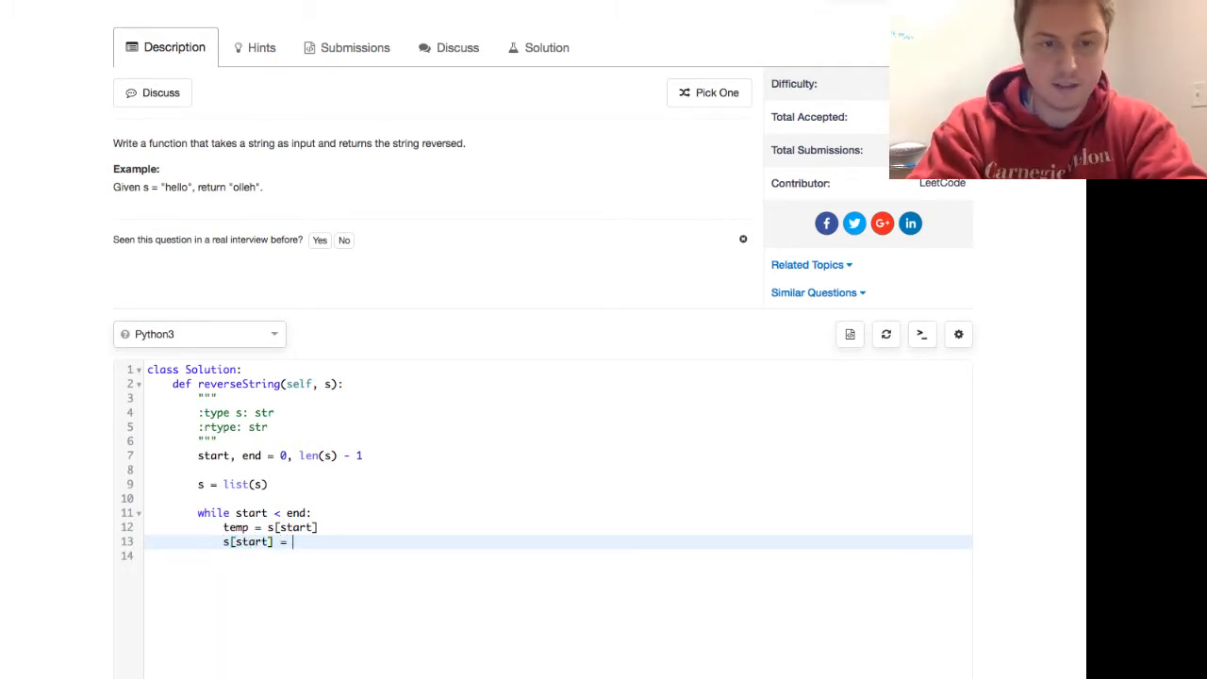
pyautogui.write('s[end]')
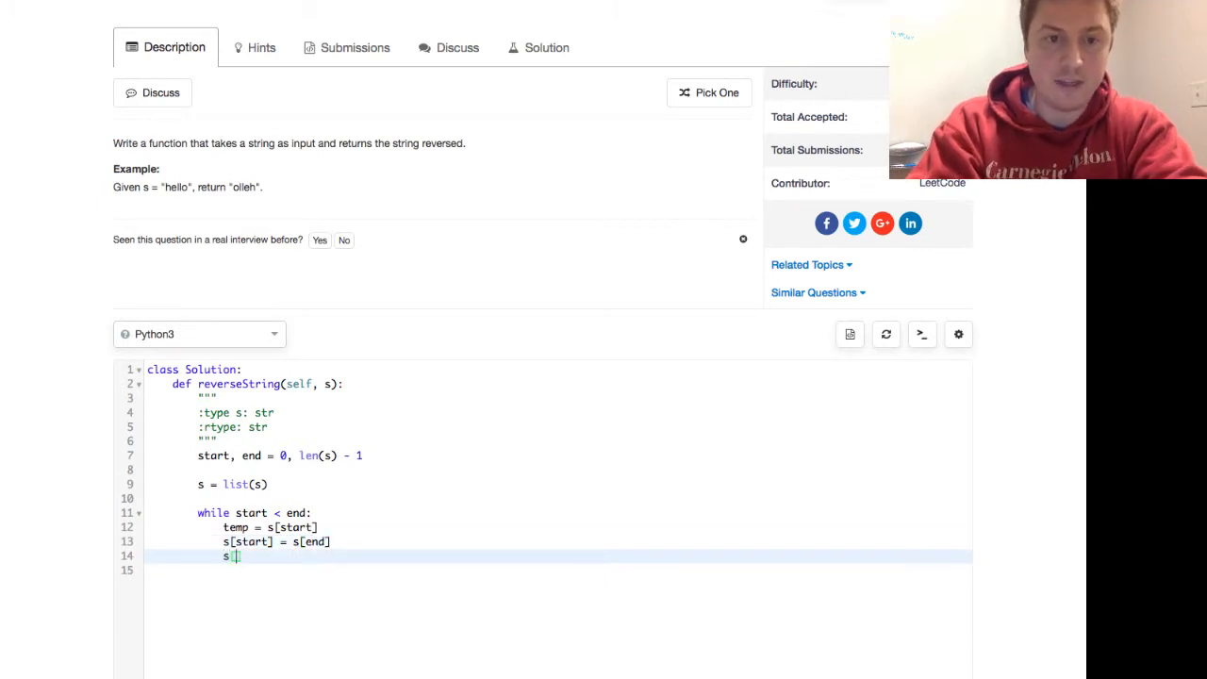
pyautogui.write('end] = temp')
pyautogui.write('start +=')
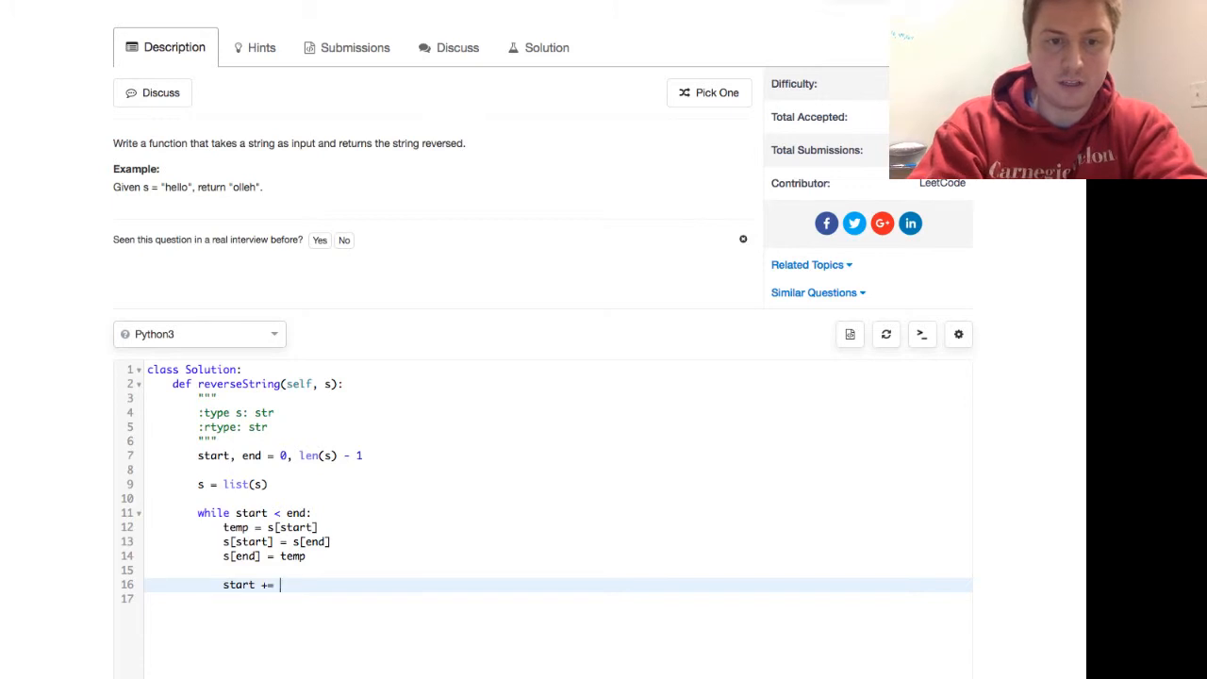
# - Move the pointers by 1 and return ''.join(s)
pyautogui.write('1')
pyautogui.write('r')
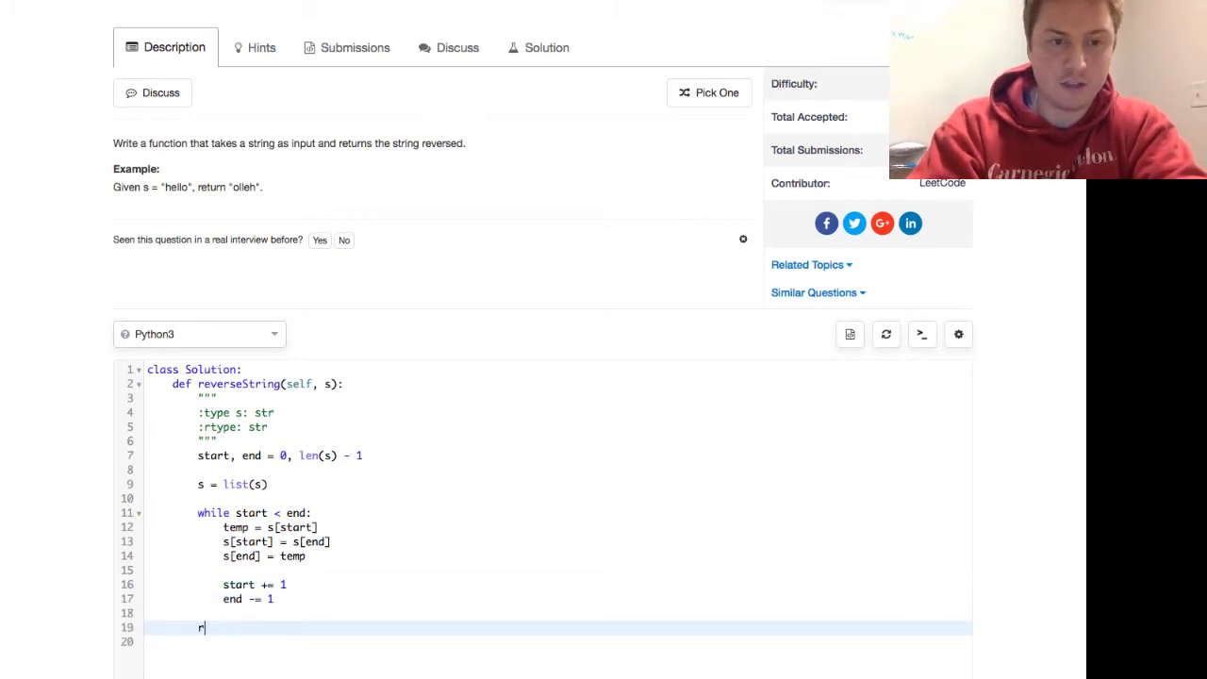
pyautogui.write('eturn s')
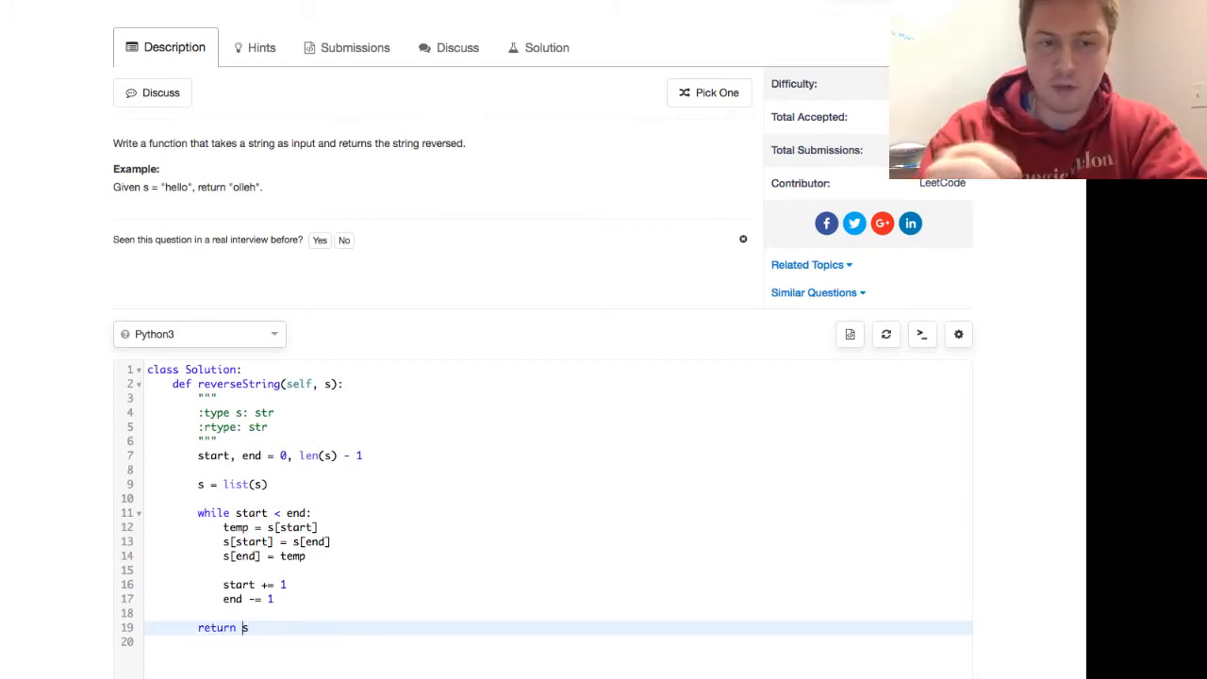
pyautogui.write("''")
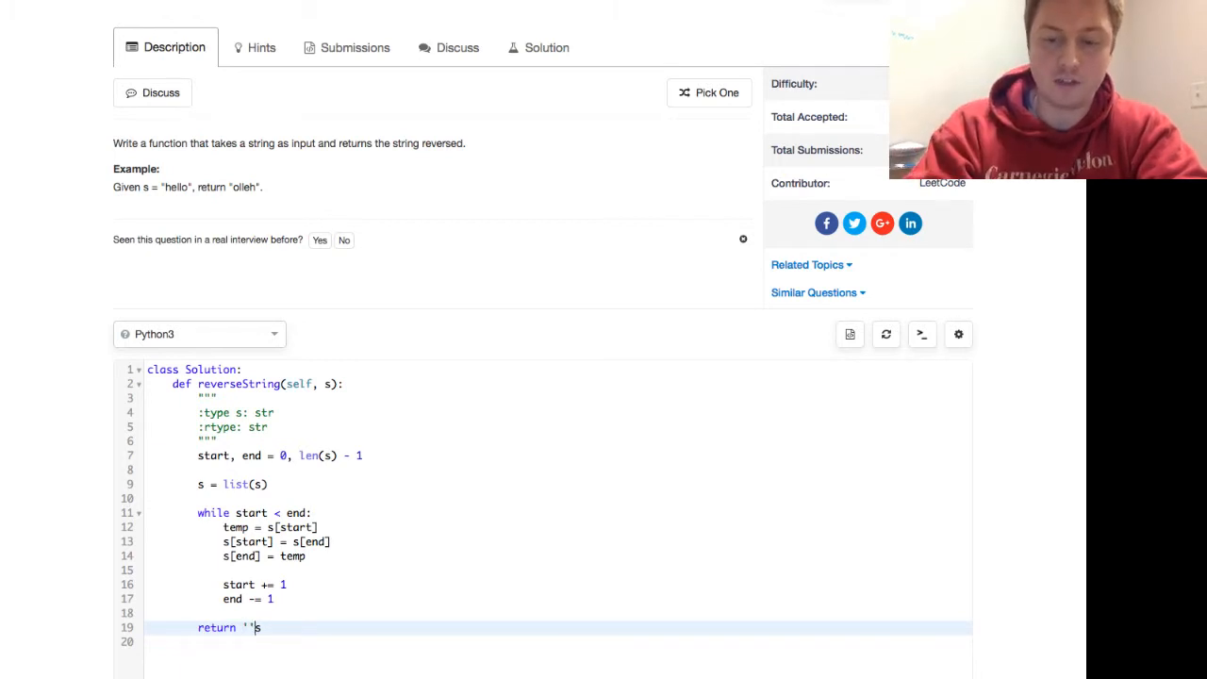
pyautogui.write('.join(s')
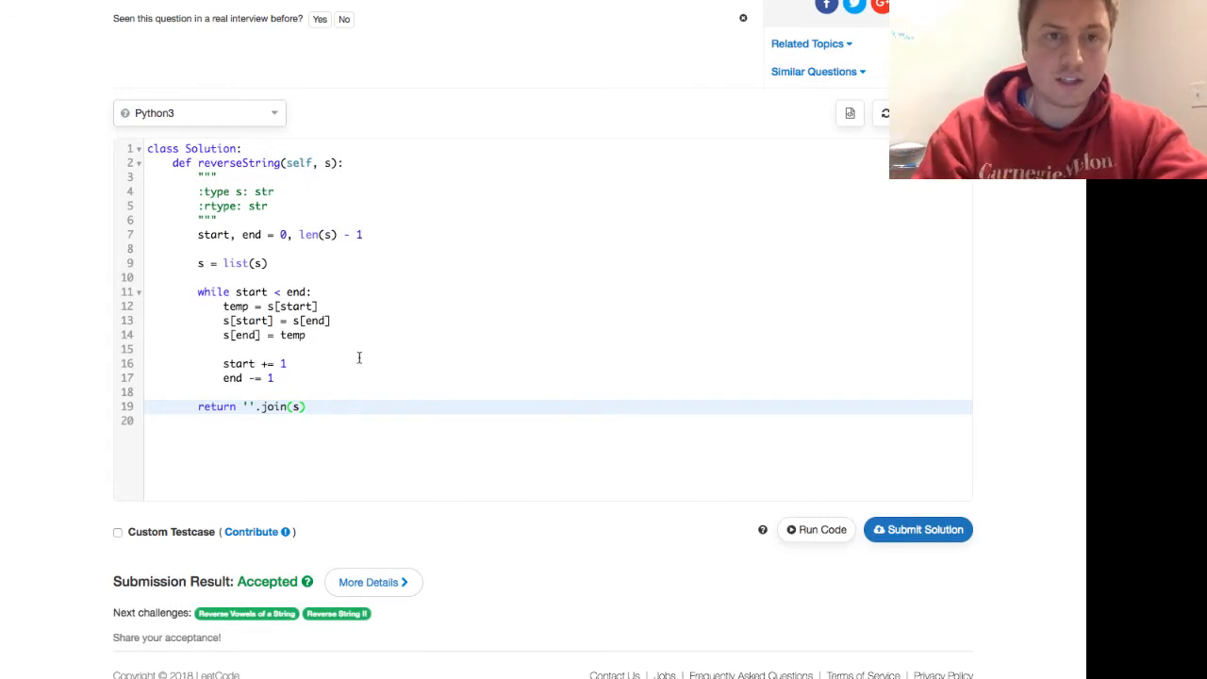
pyautogui.moveTo(356, 361)
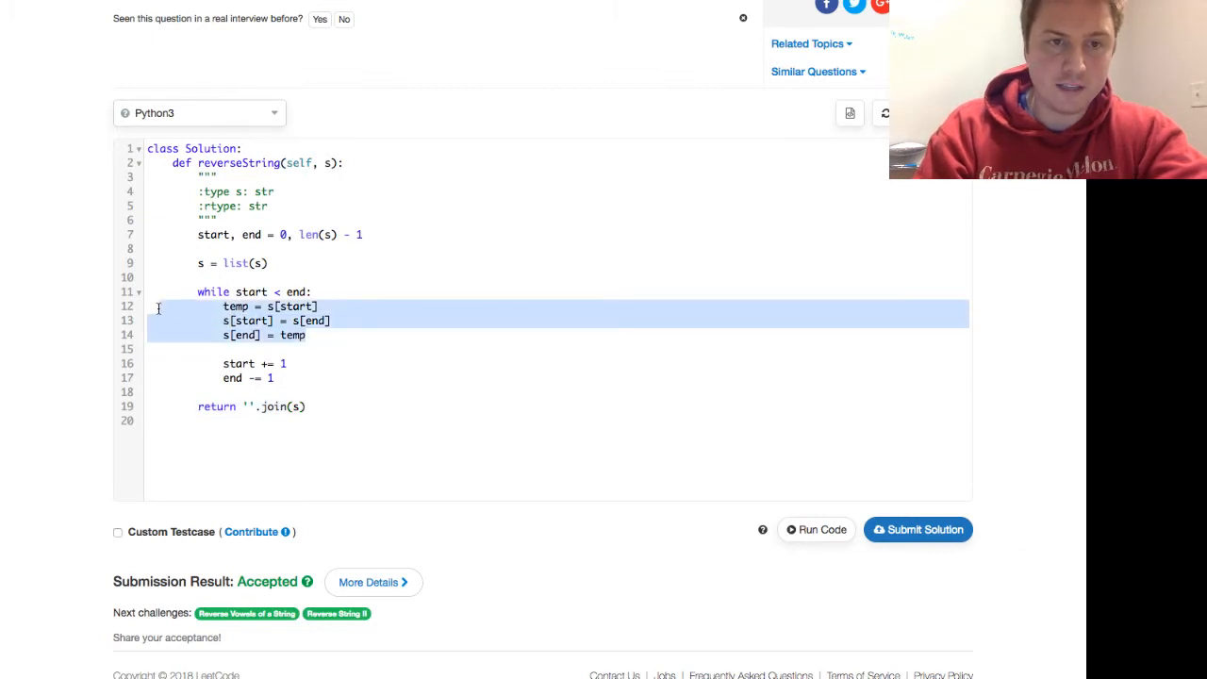
# - Delete the temp swap lines and type s[start], s[end] = s[end], s[start]
pyautogui.press('Delete')
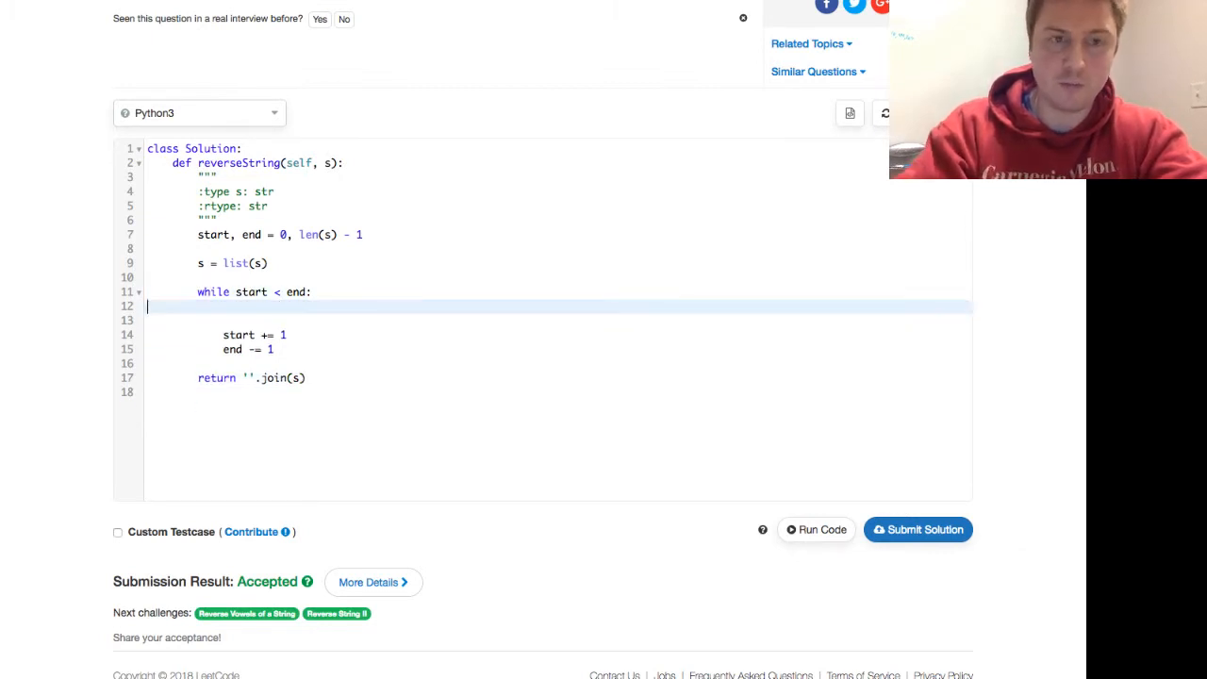
pyautogui.write('s[s')
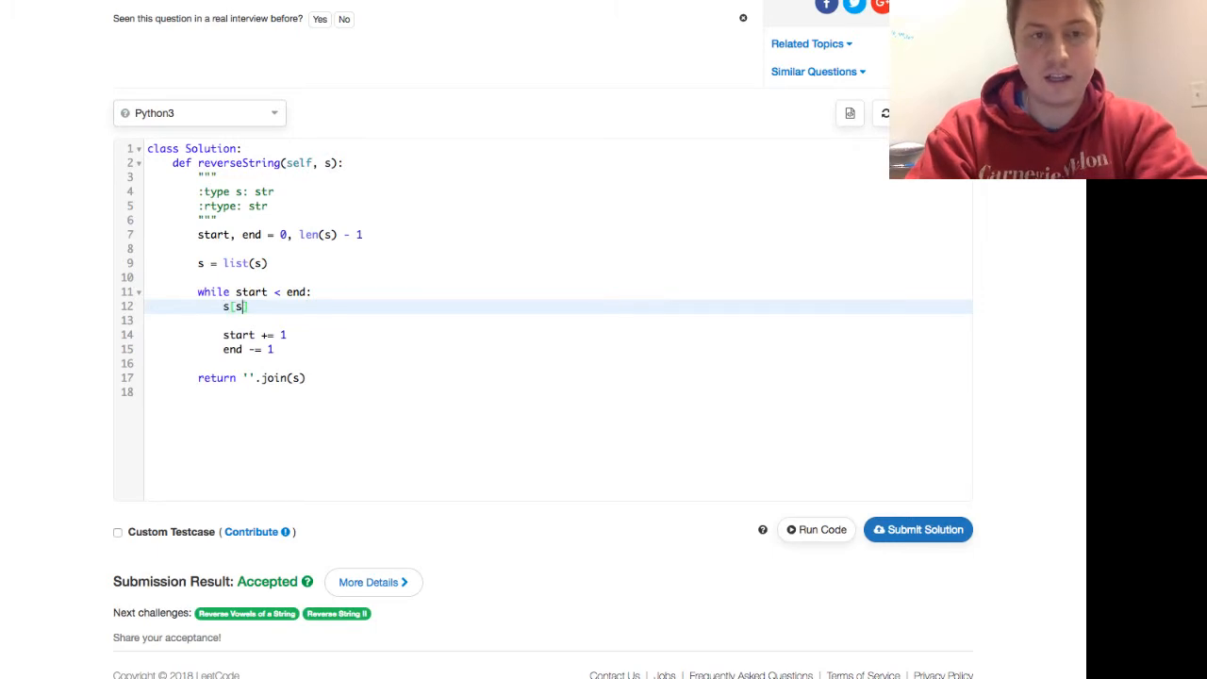
pyautogui.write('tart],')
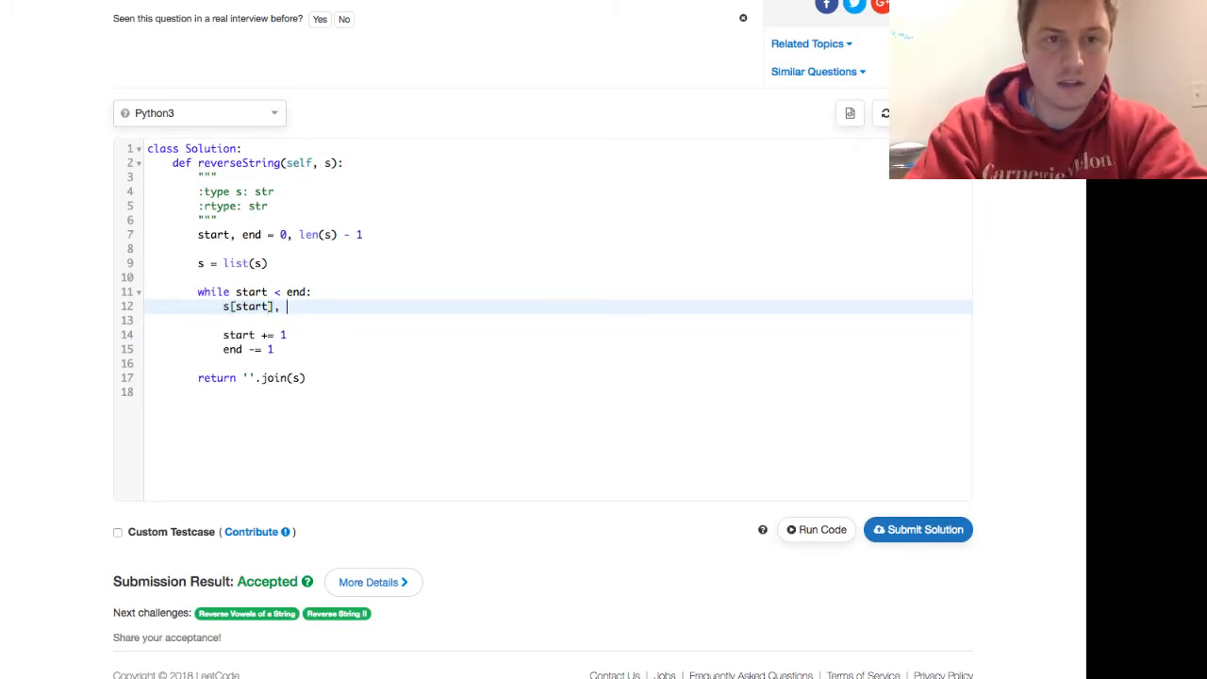
pyautogui.write('s[end] =')
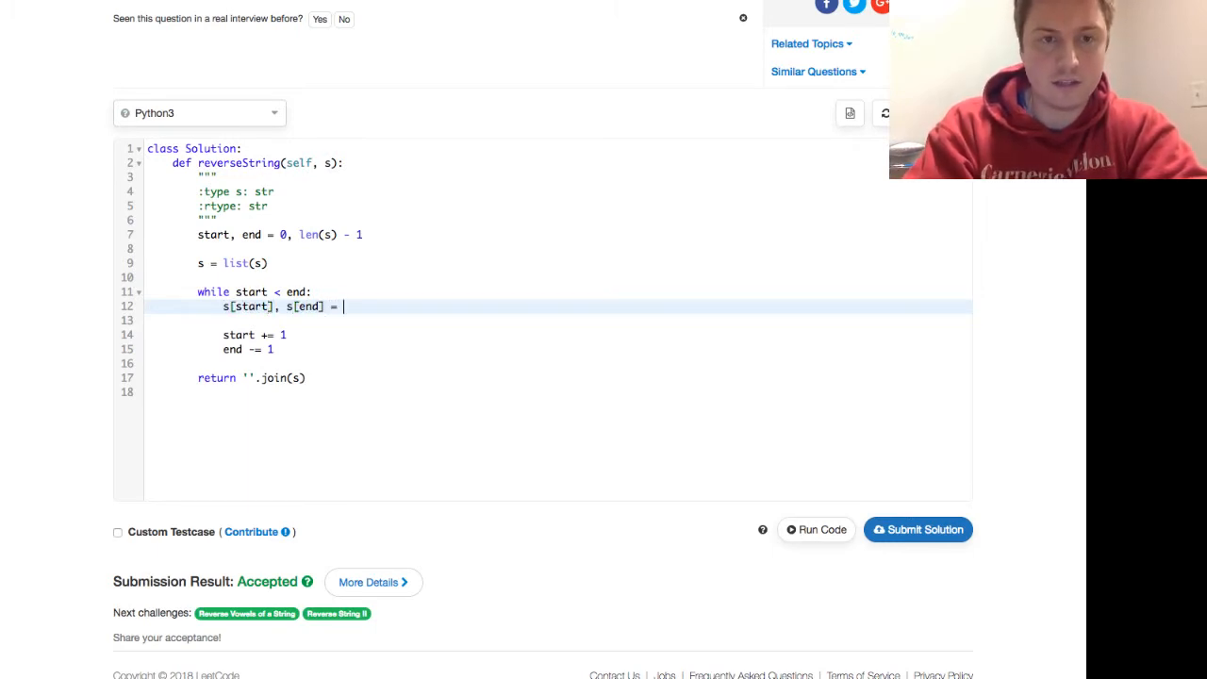
pyautogui.write('s[end,')
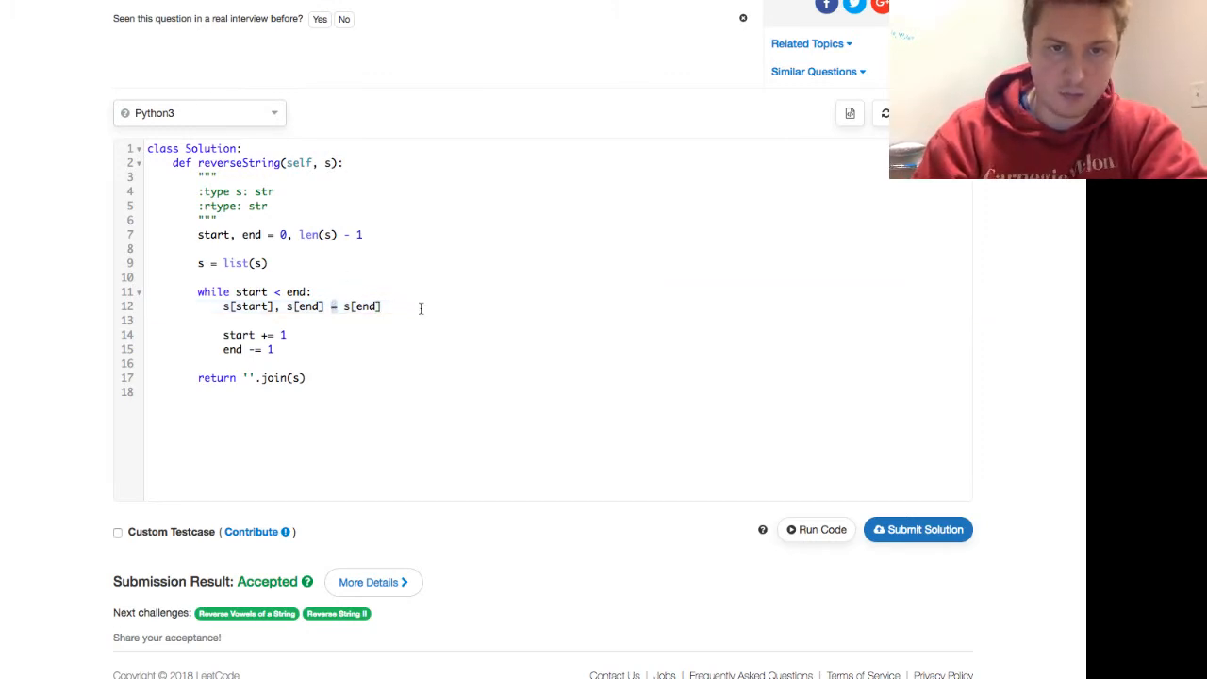
pyautogui.write(', s[s]')
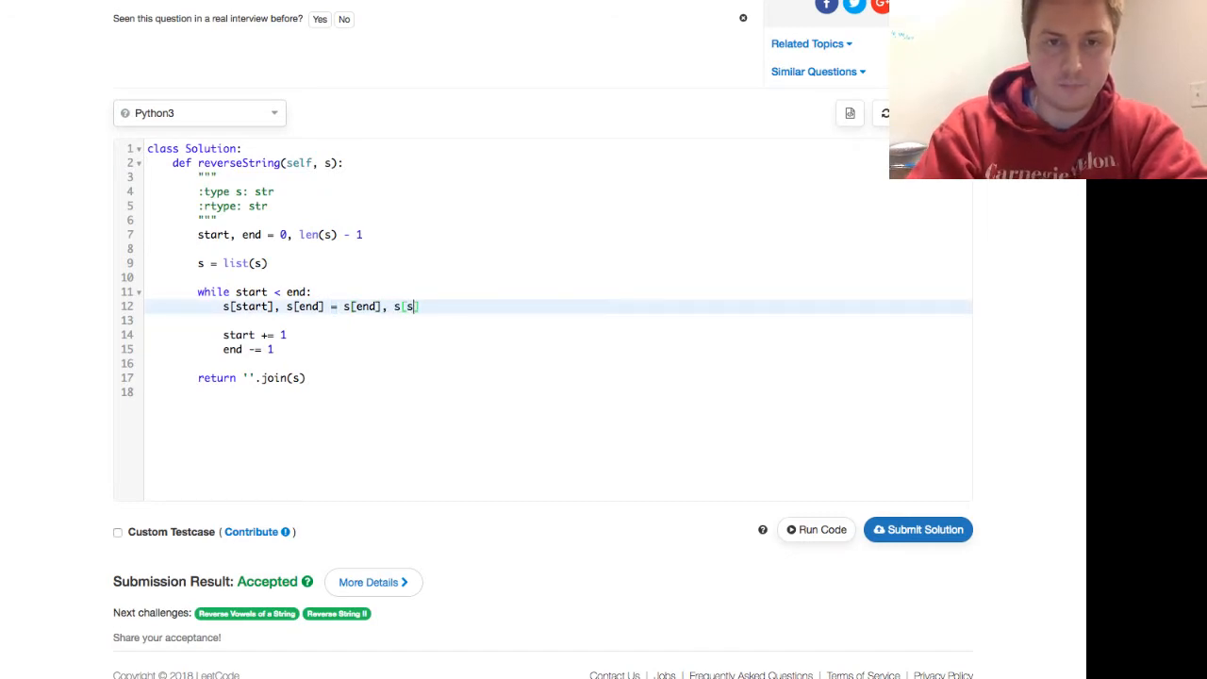
pyautogui.write('tart')
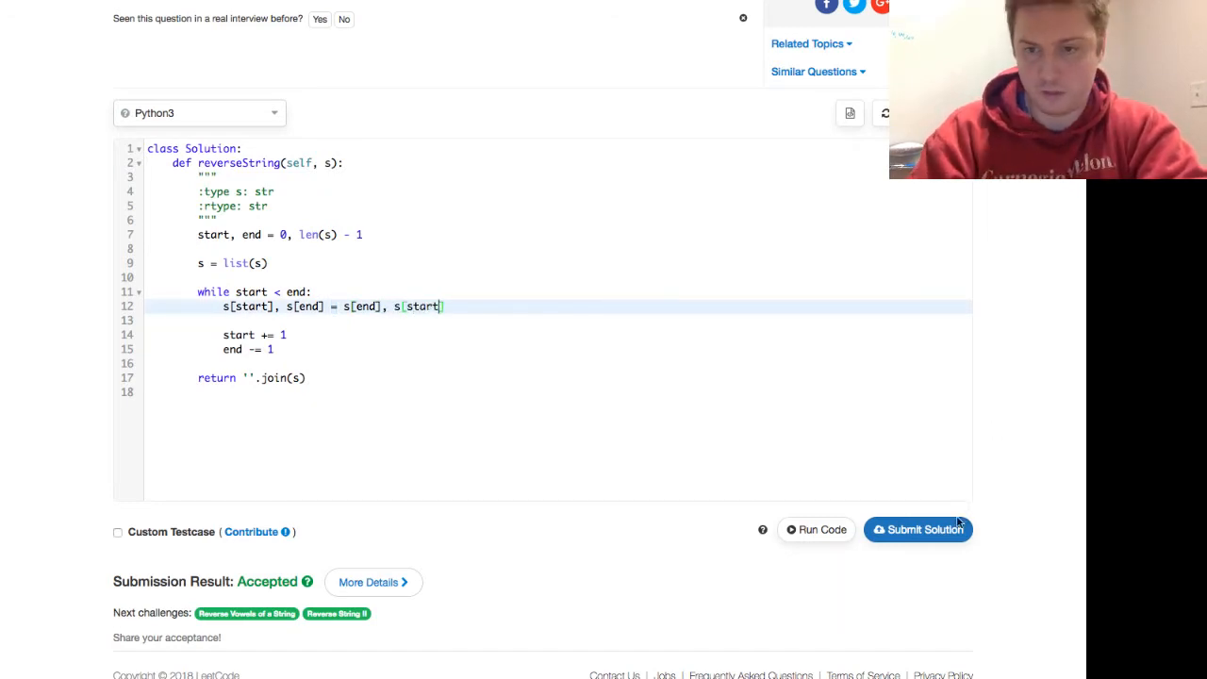